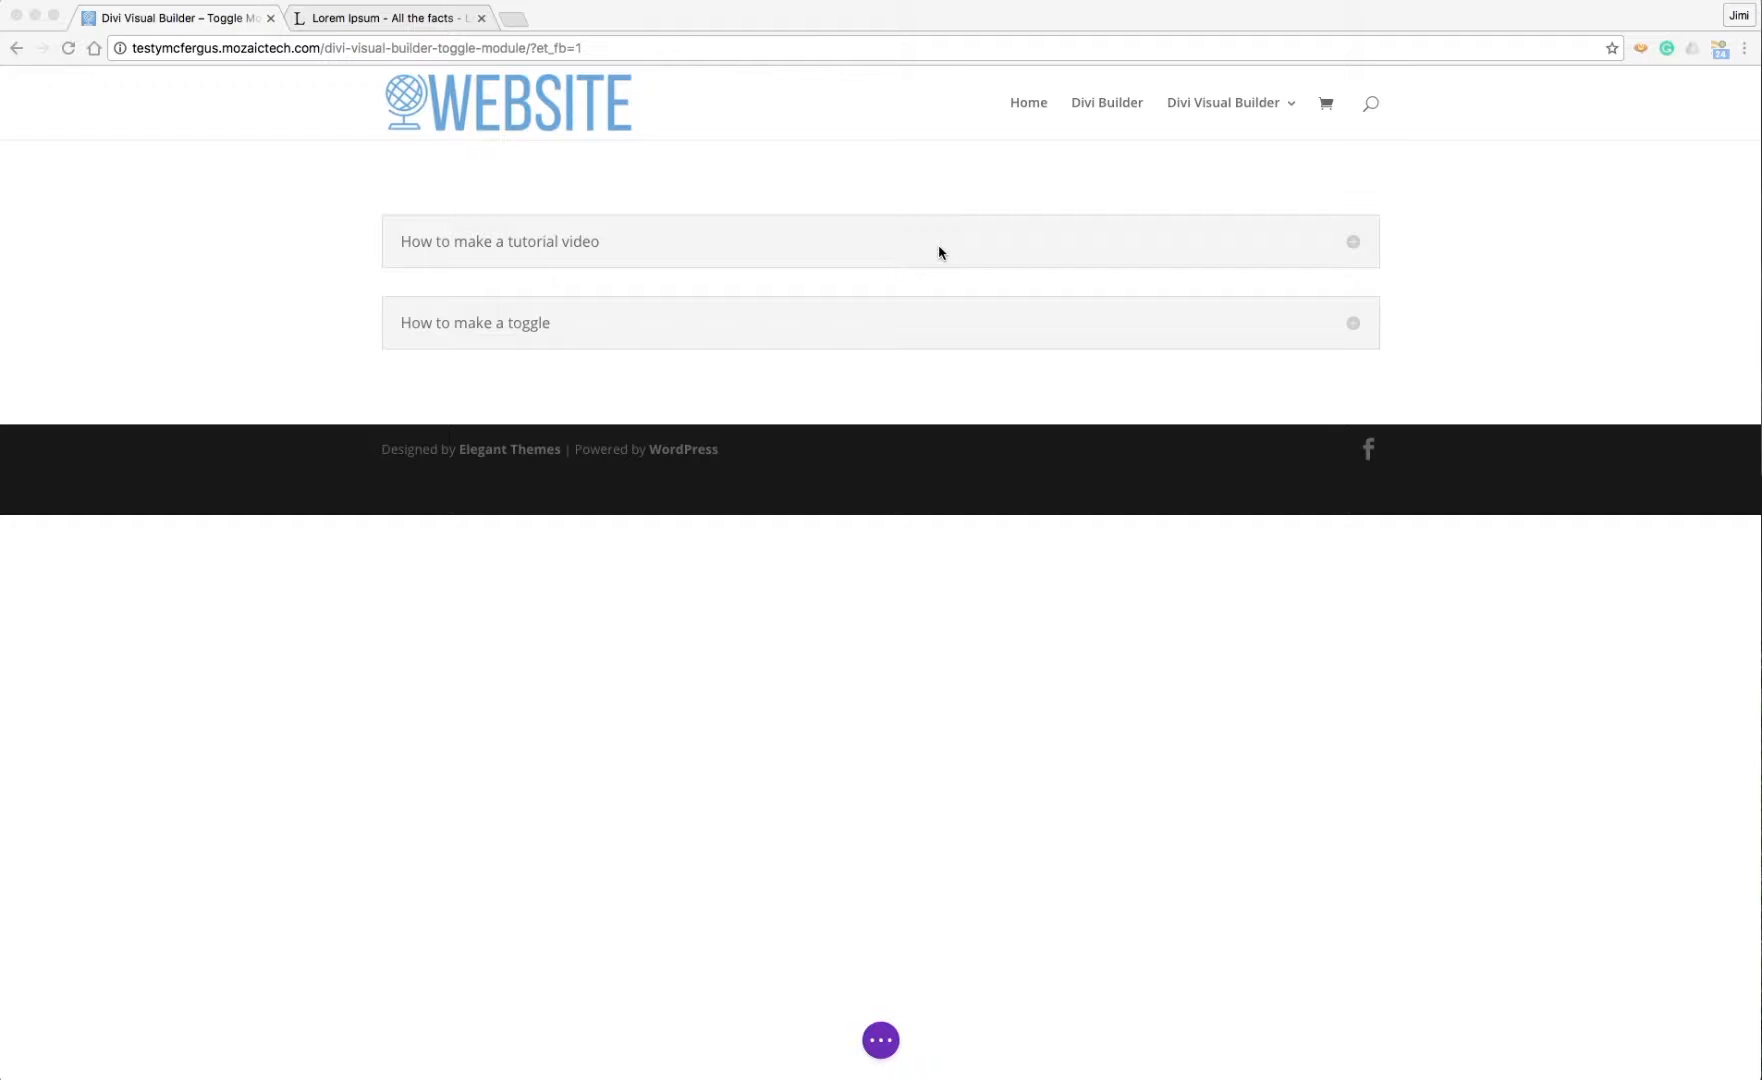
{"action": "mouse_move", "coordinate": [882, 170]}
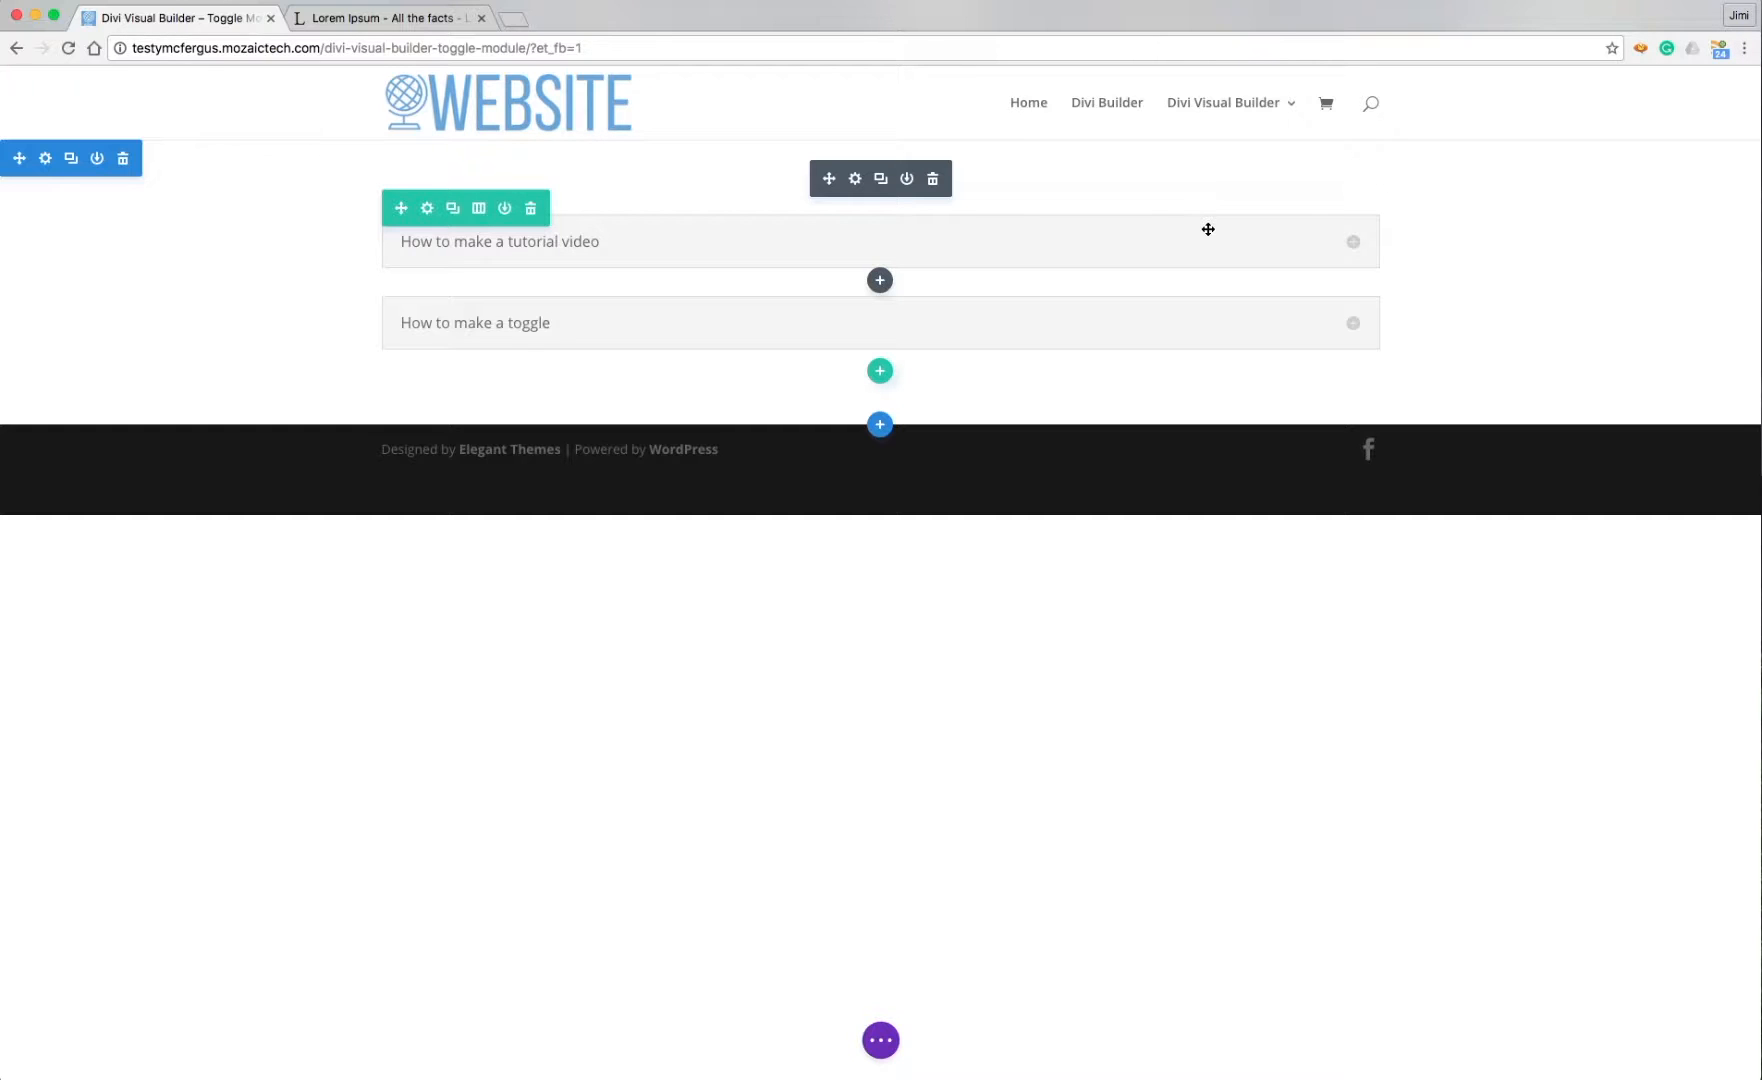
{"action": "mouse_move", "coordinate": [912, 252]}
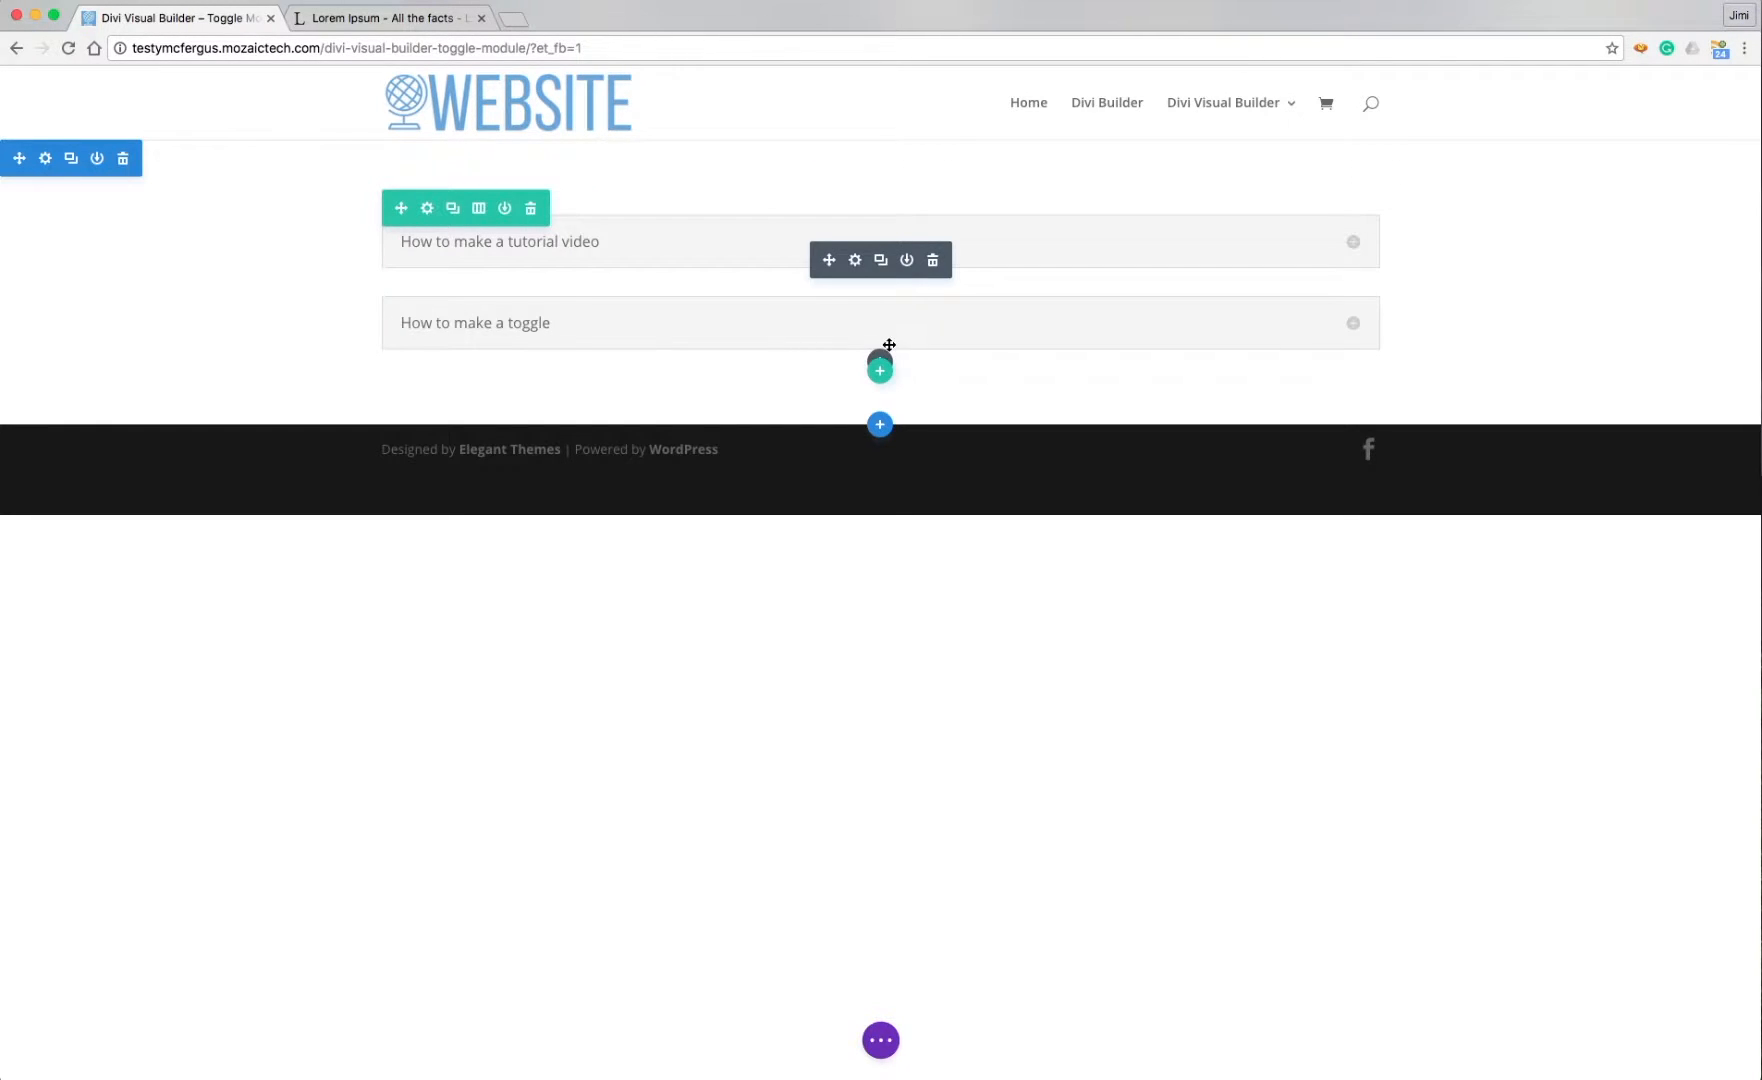
Insert a Toggle module below the second toggle via a module search for 'to'.
{"action": "left_click", "coordinate": [878, 368]}
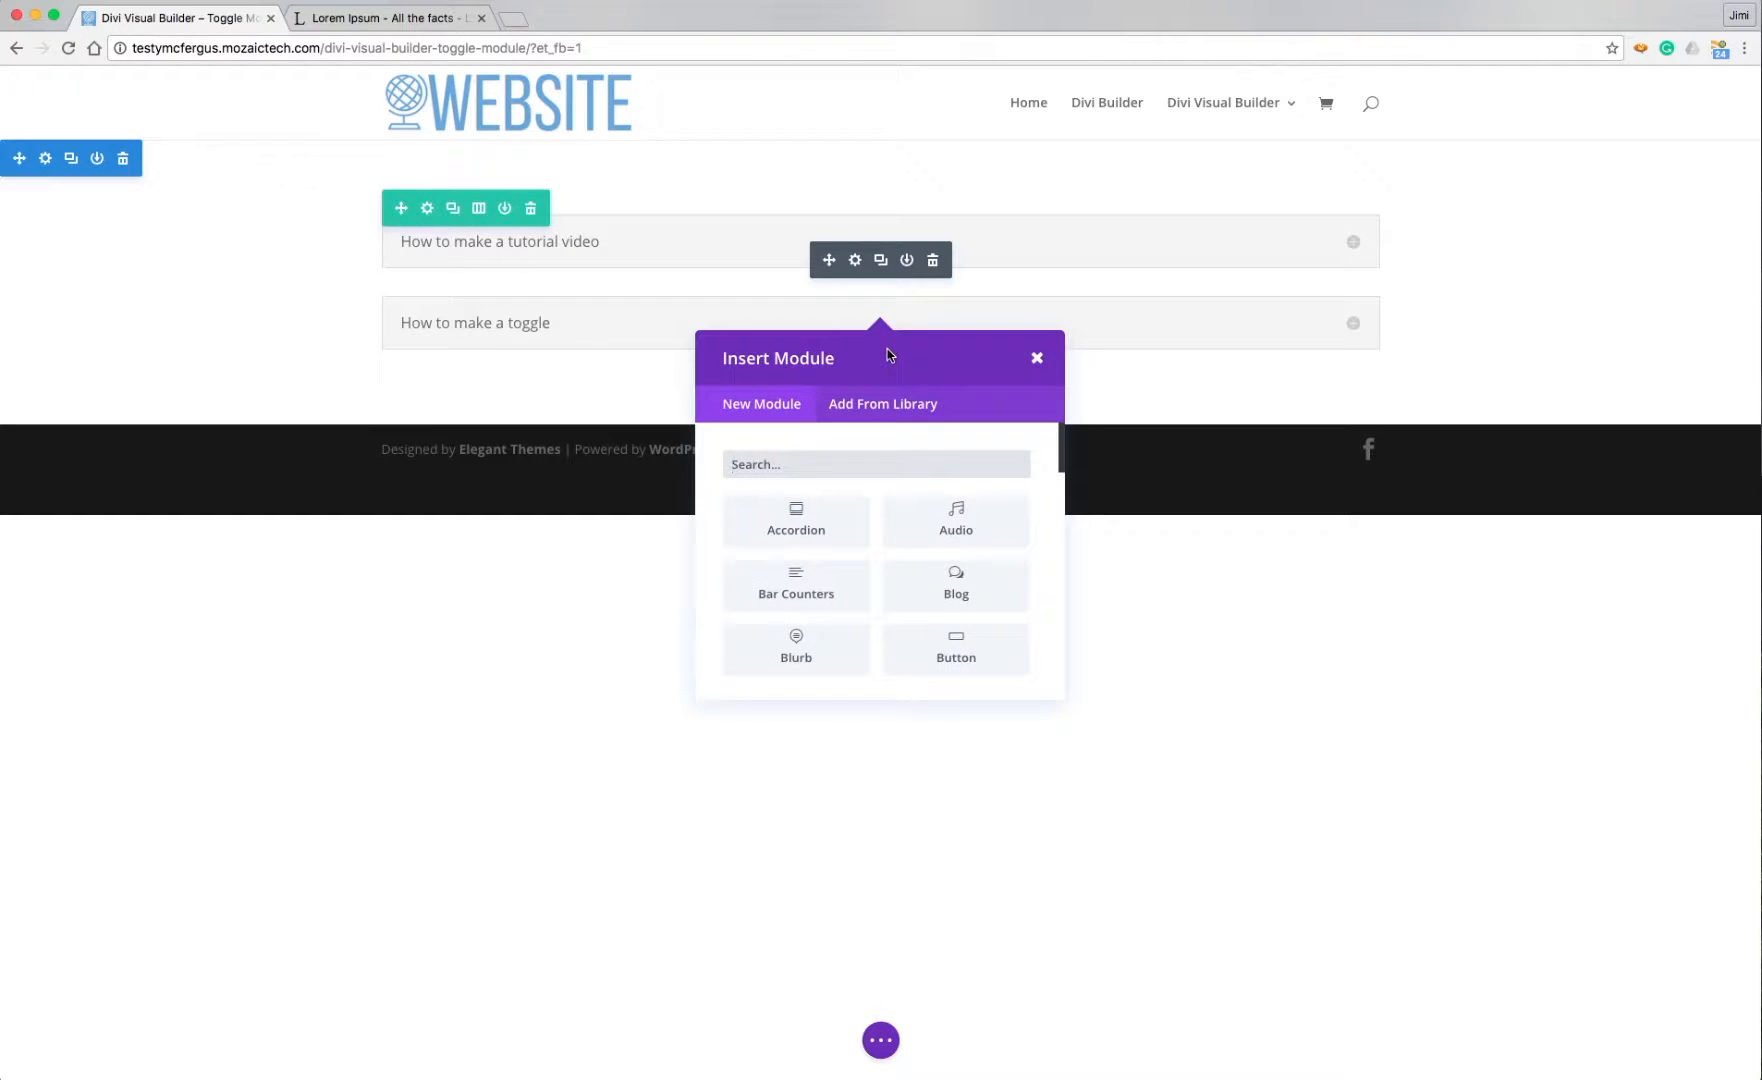
{"action": "type", "text": "to"}
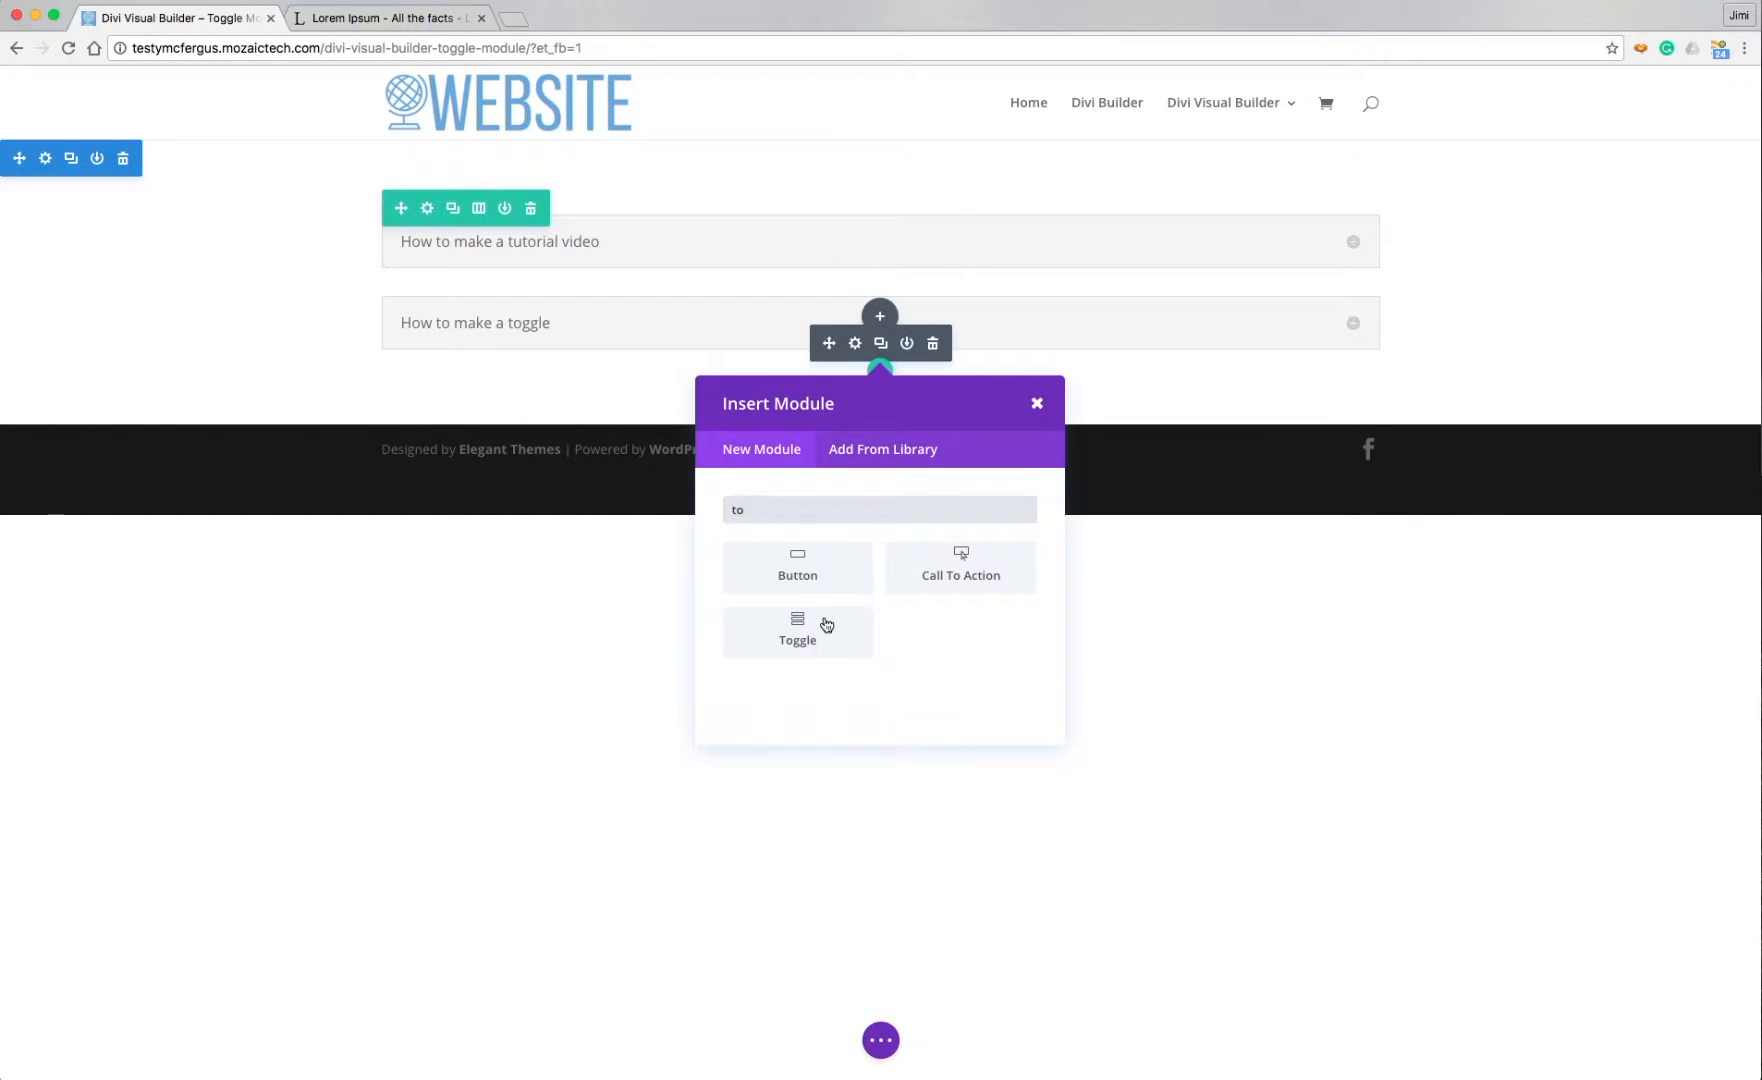
{"action": "left_click", "coordinate": [796, 632]}
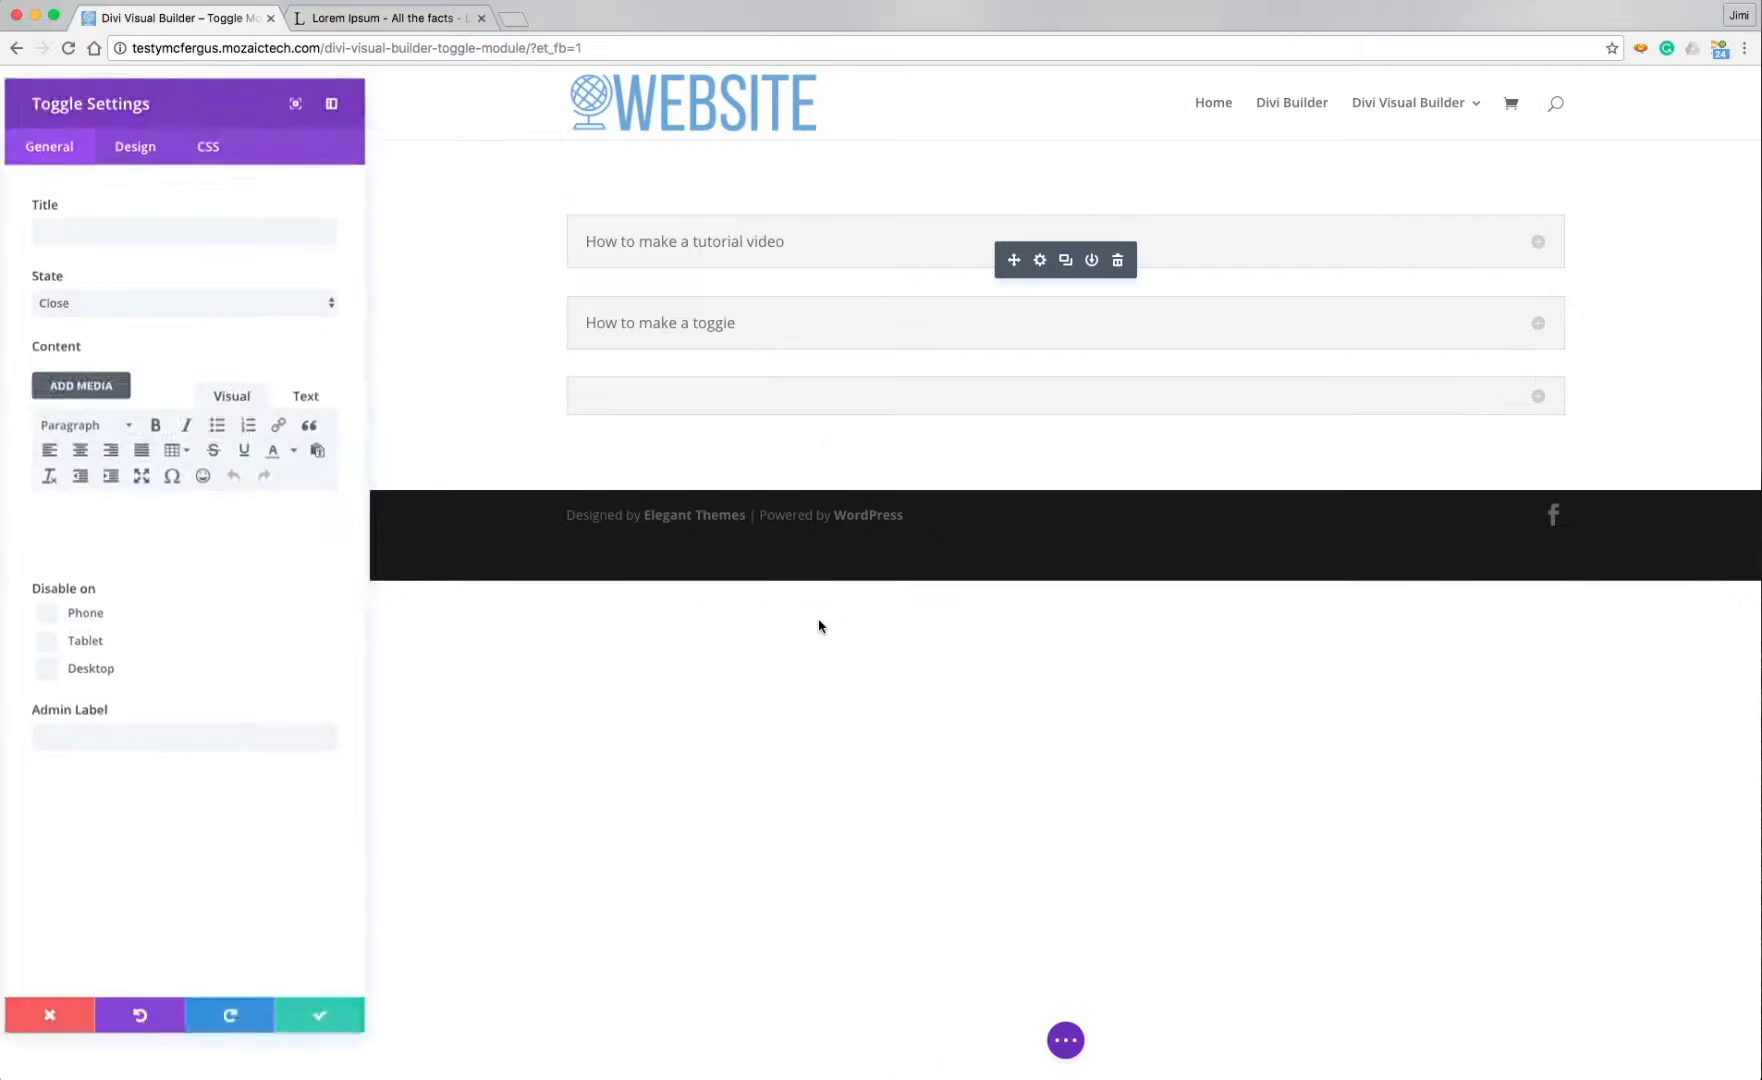
Title the new toggle 'Toggle #3', fill its content, and return to the page.
{"action": "left_click", "coordinate": [184, 222]}
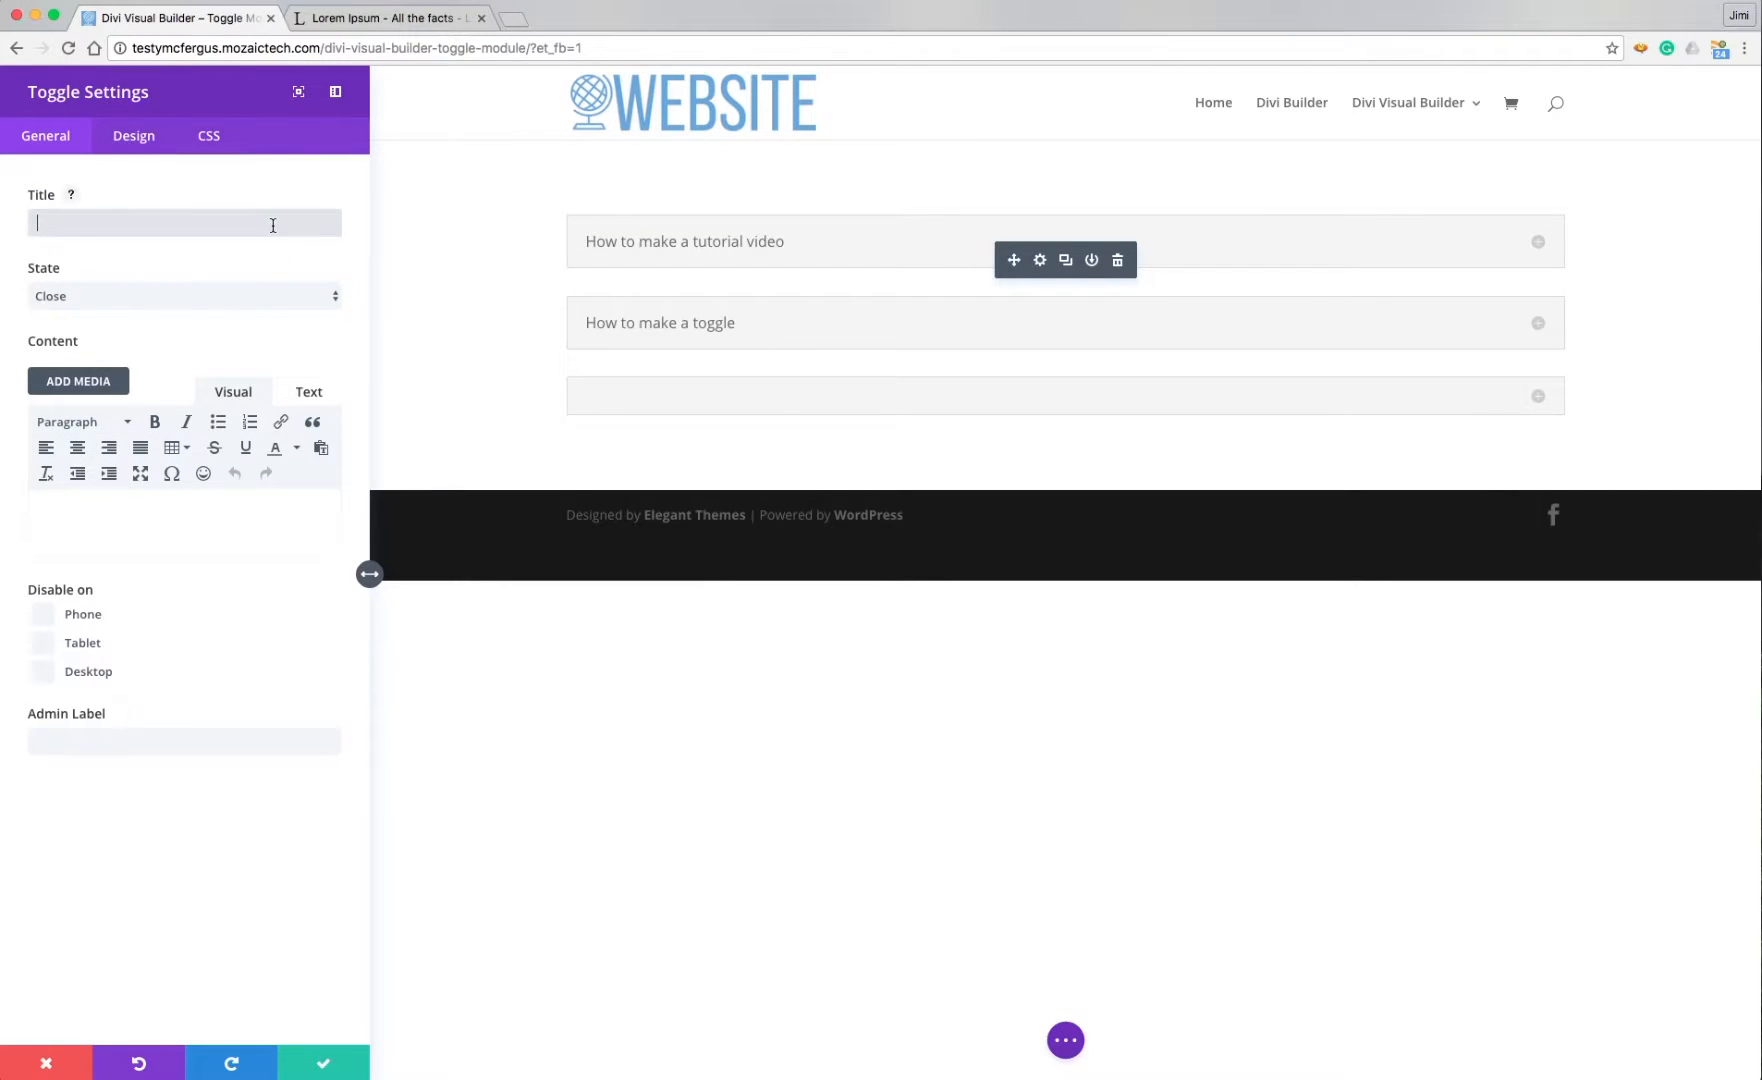
{"action": "type", "text": "Toggle #3"}
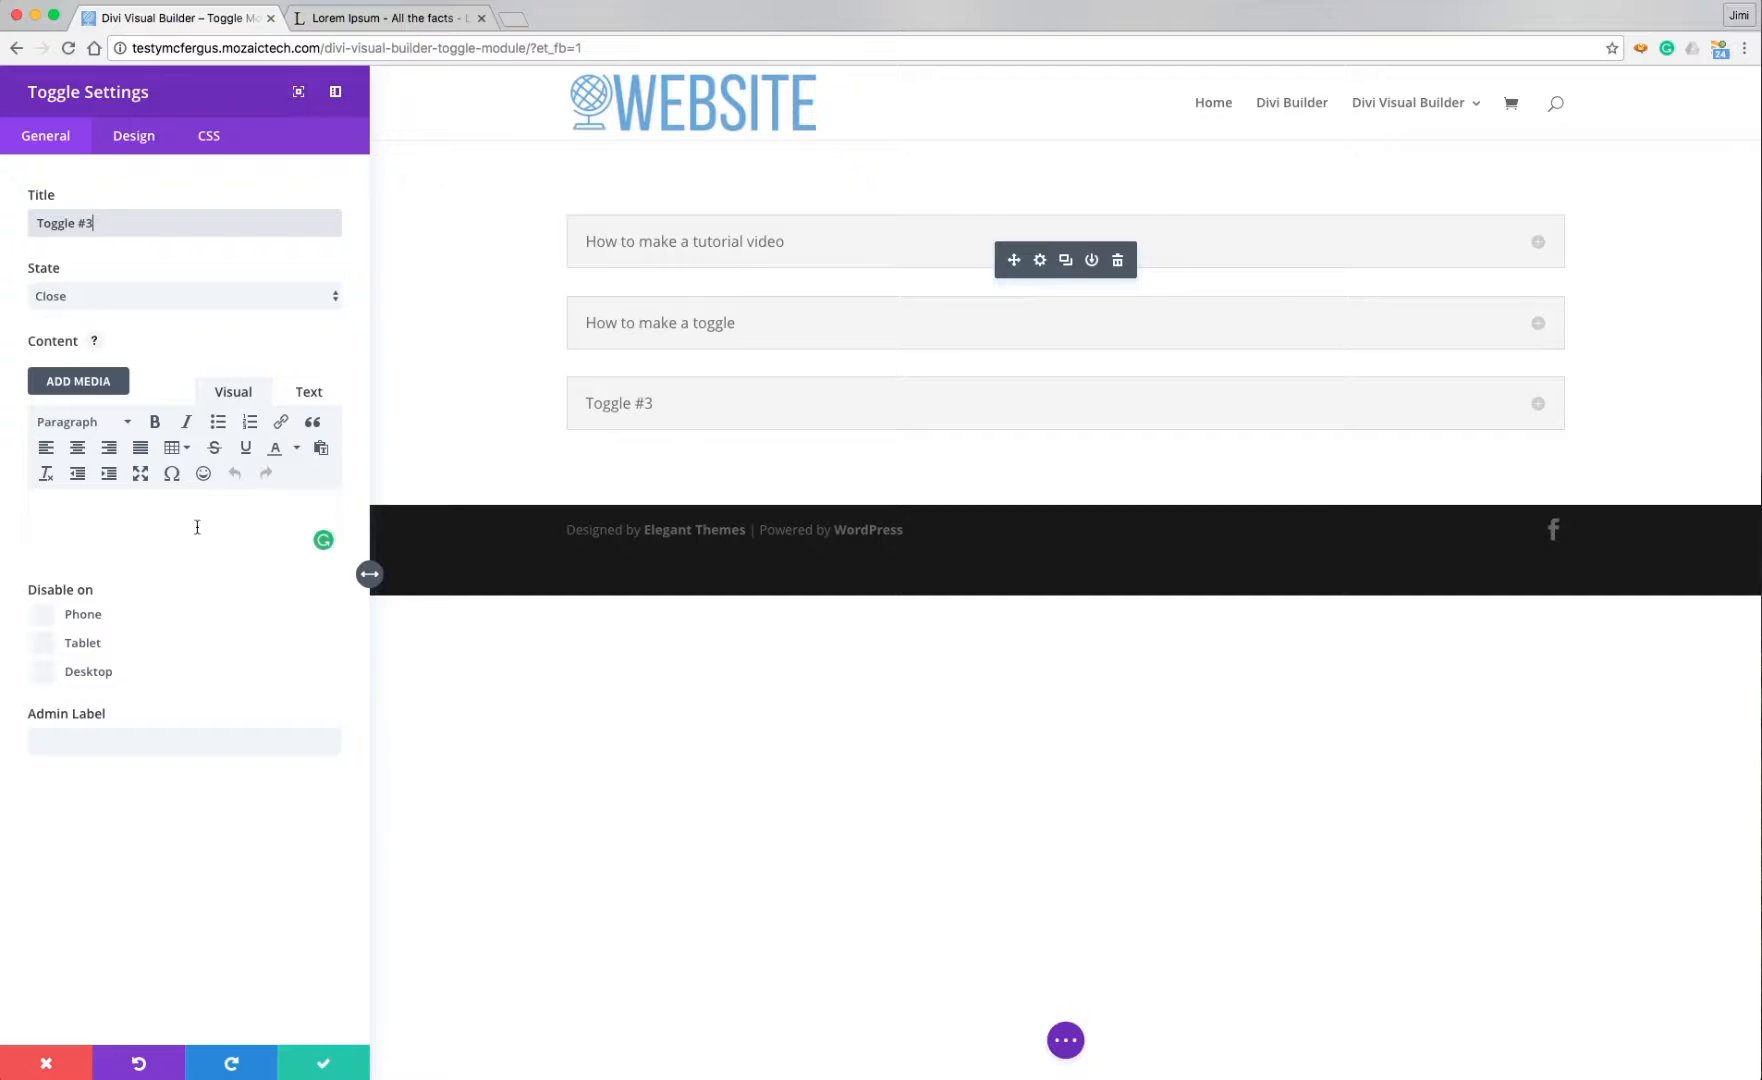
{"action": "left_click", "coordinate": [386, 18]}
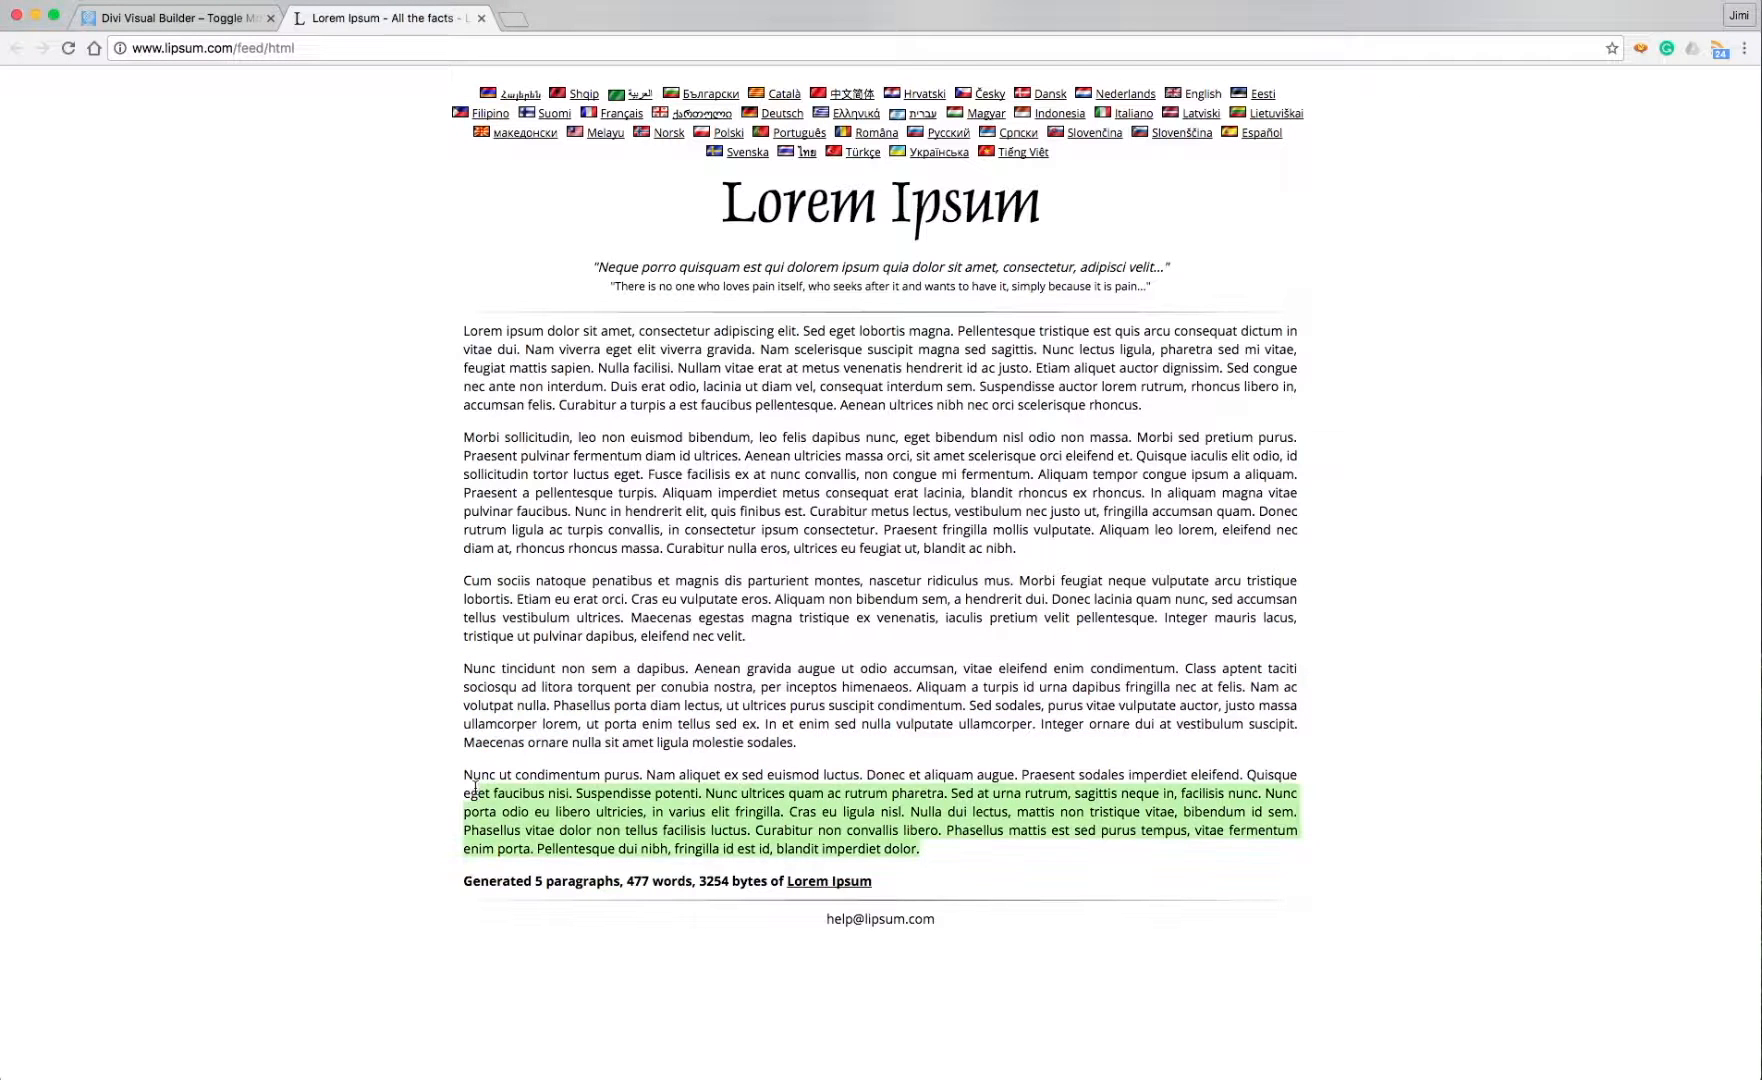
{"action": "left_click", "coordinate": [174, 18]}
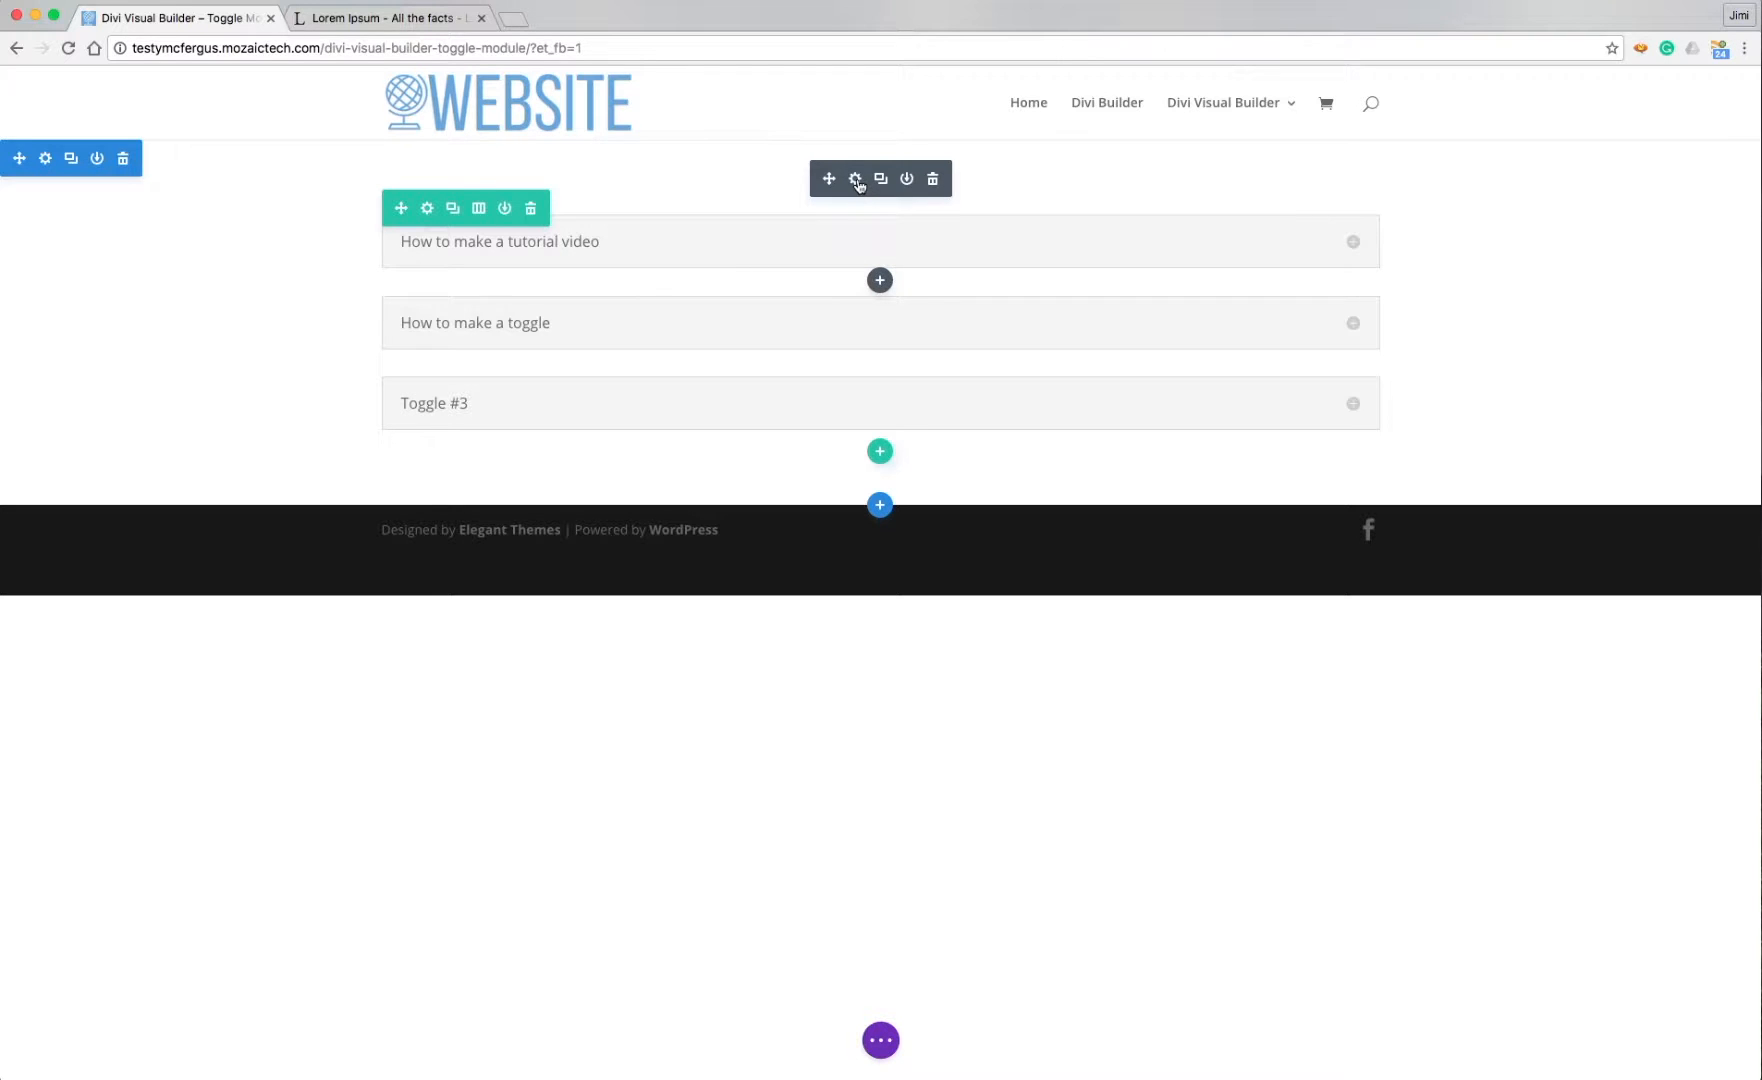
Set the first toggle's State to Open and save it.
{"action": "left_click", "coordinate": [856, 180]}
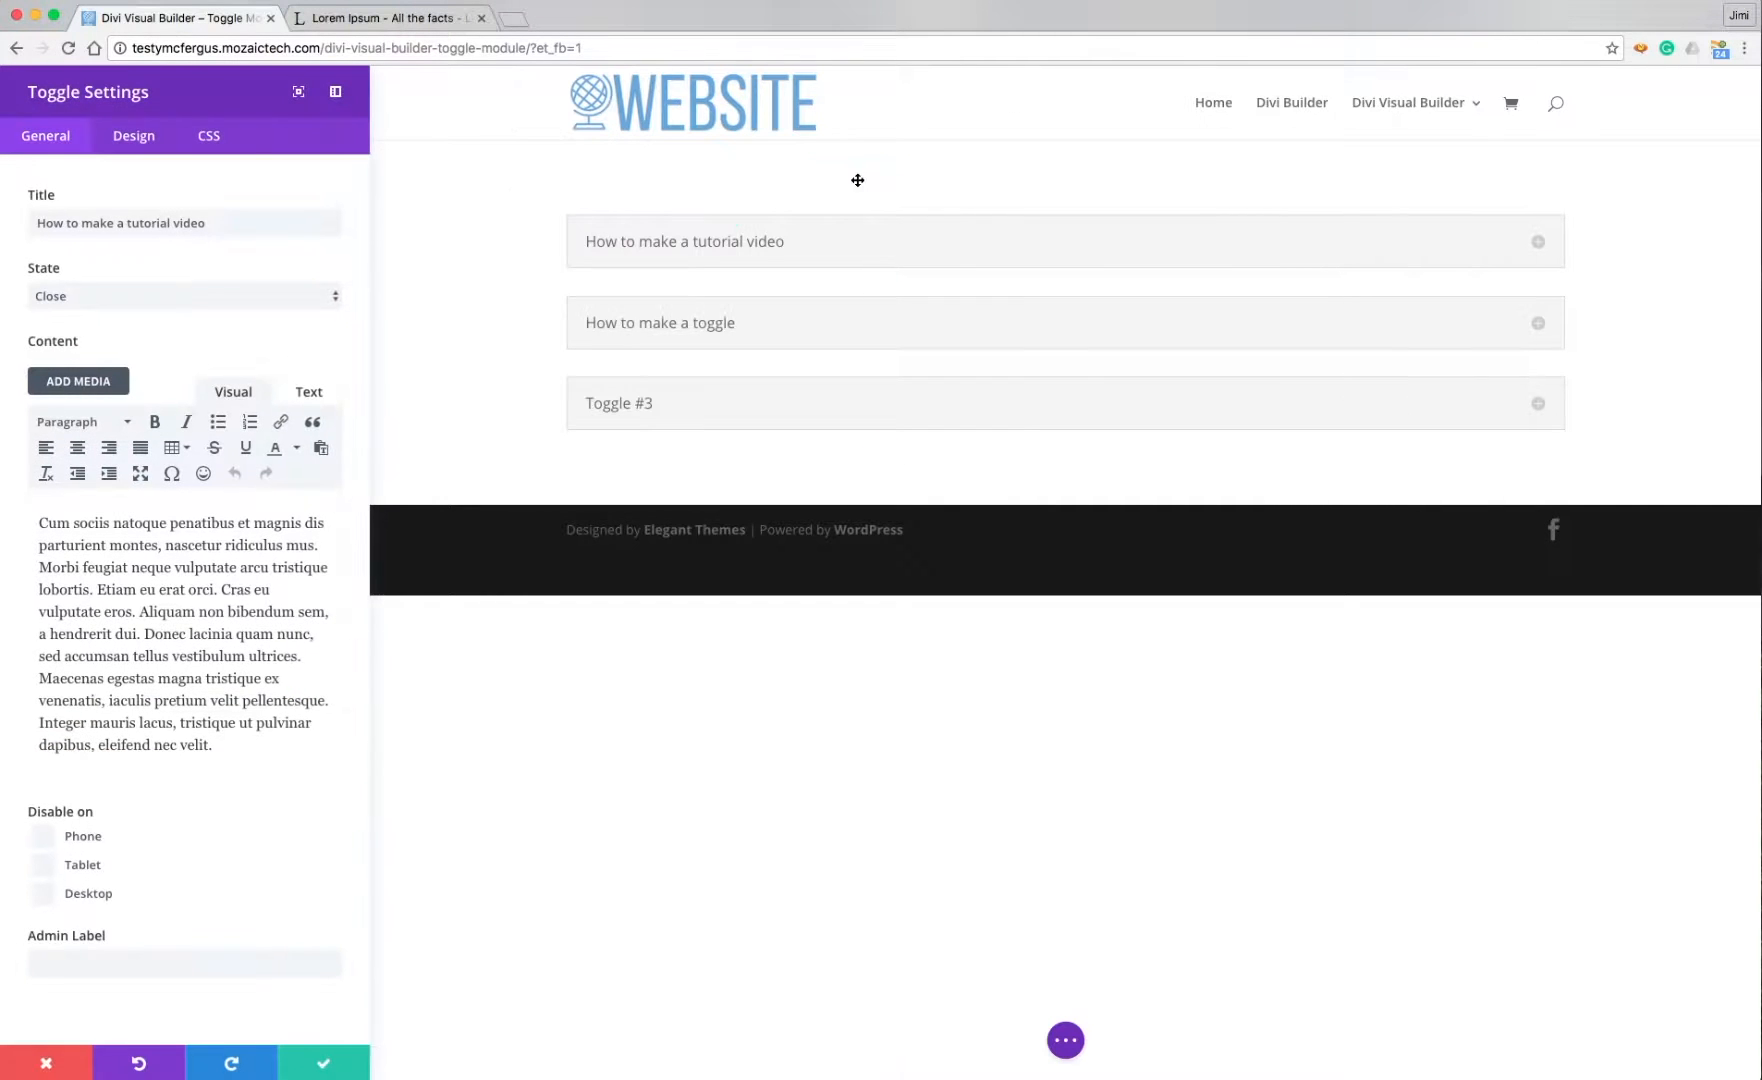
{"action": "left_click", "coordinate": [184, 296]}
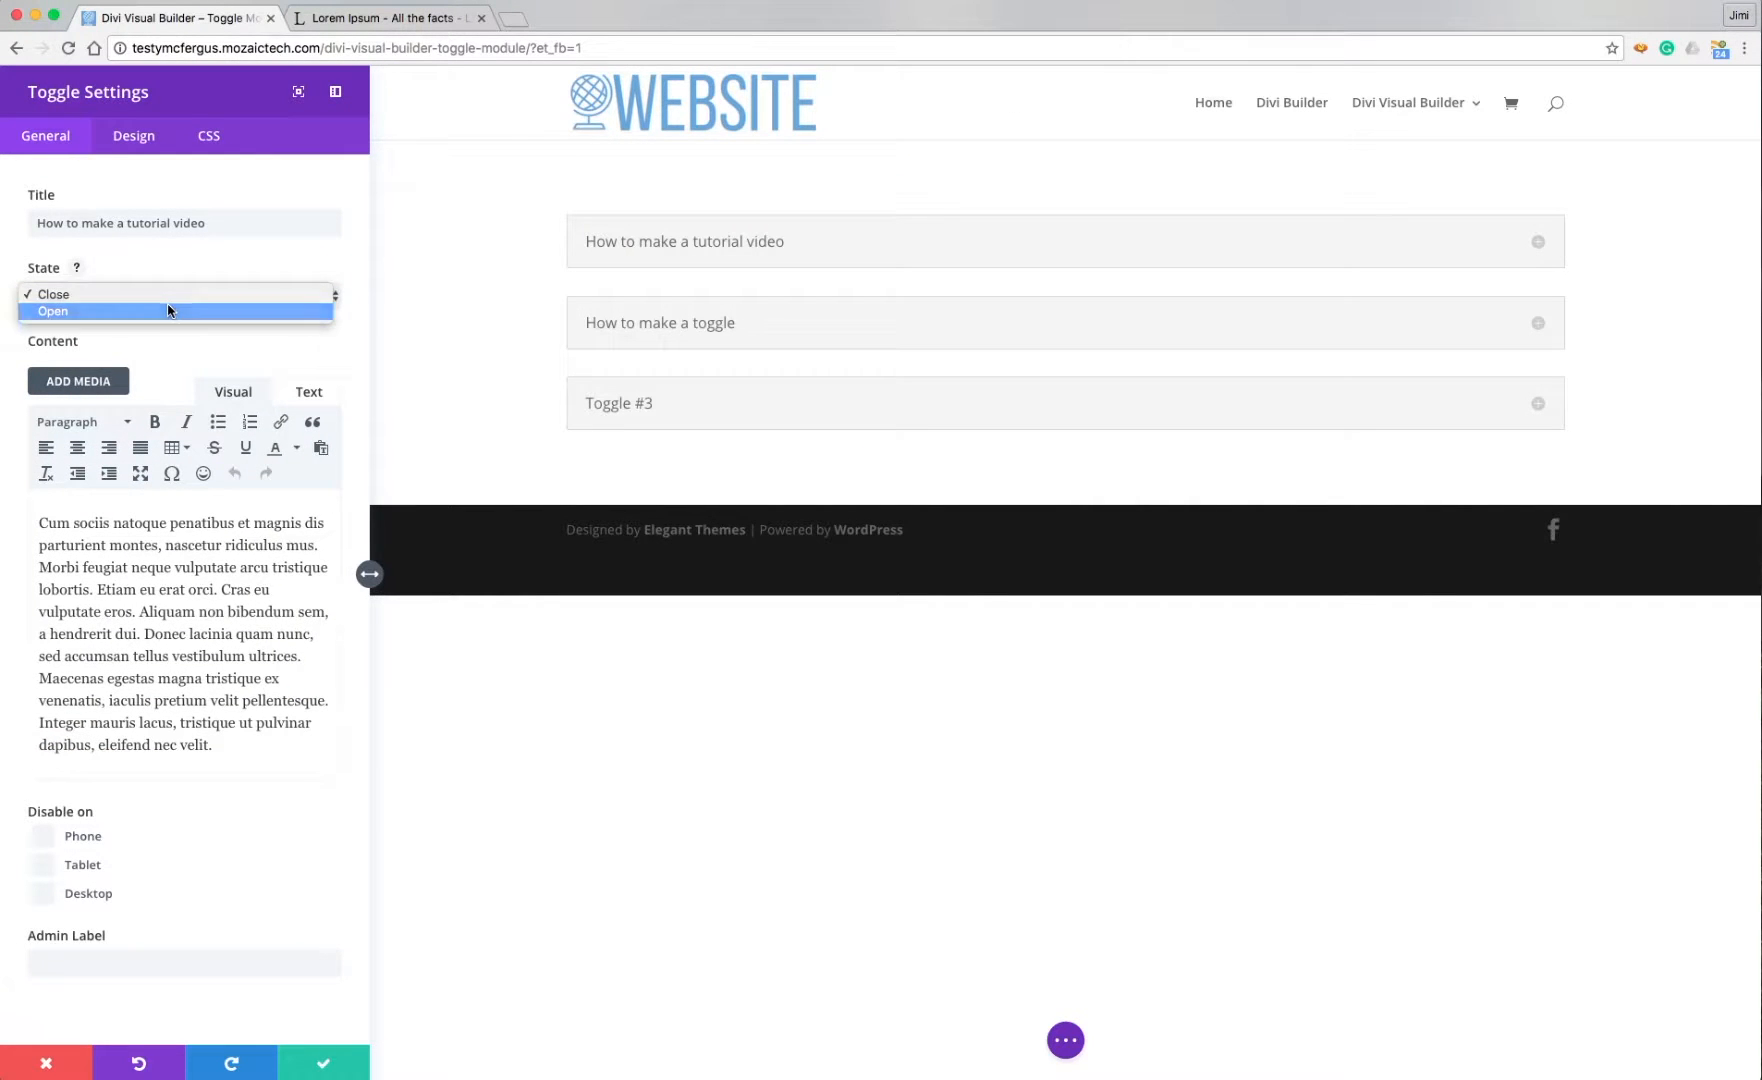
{"action": "left_click", "coordinate": [52, 312]}
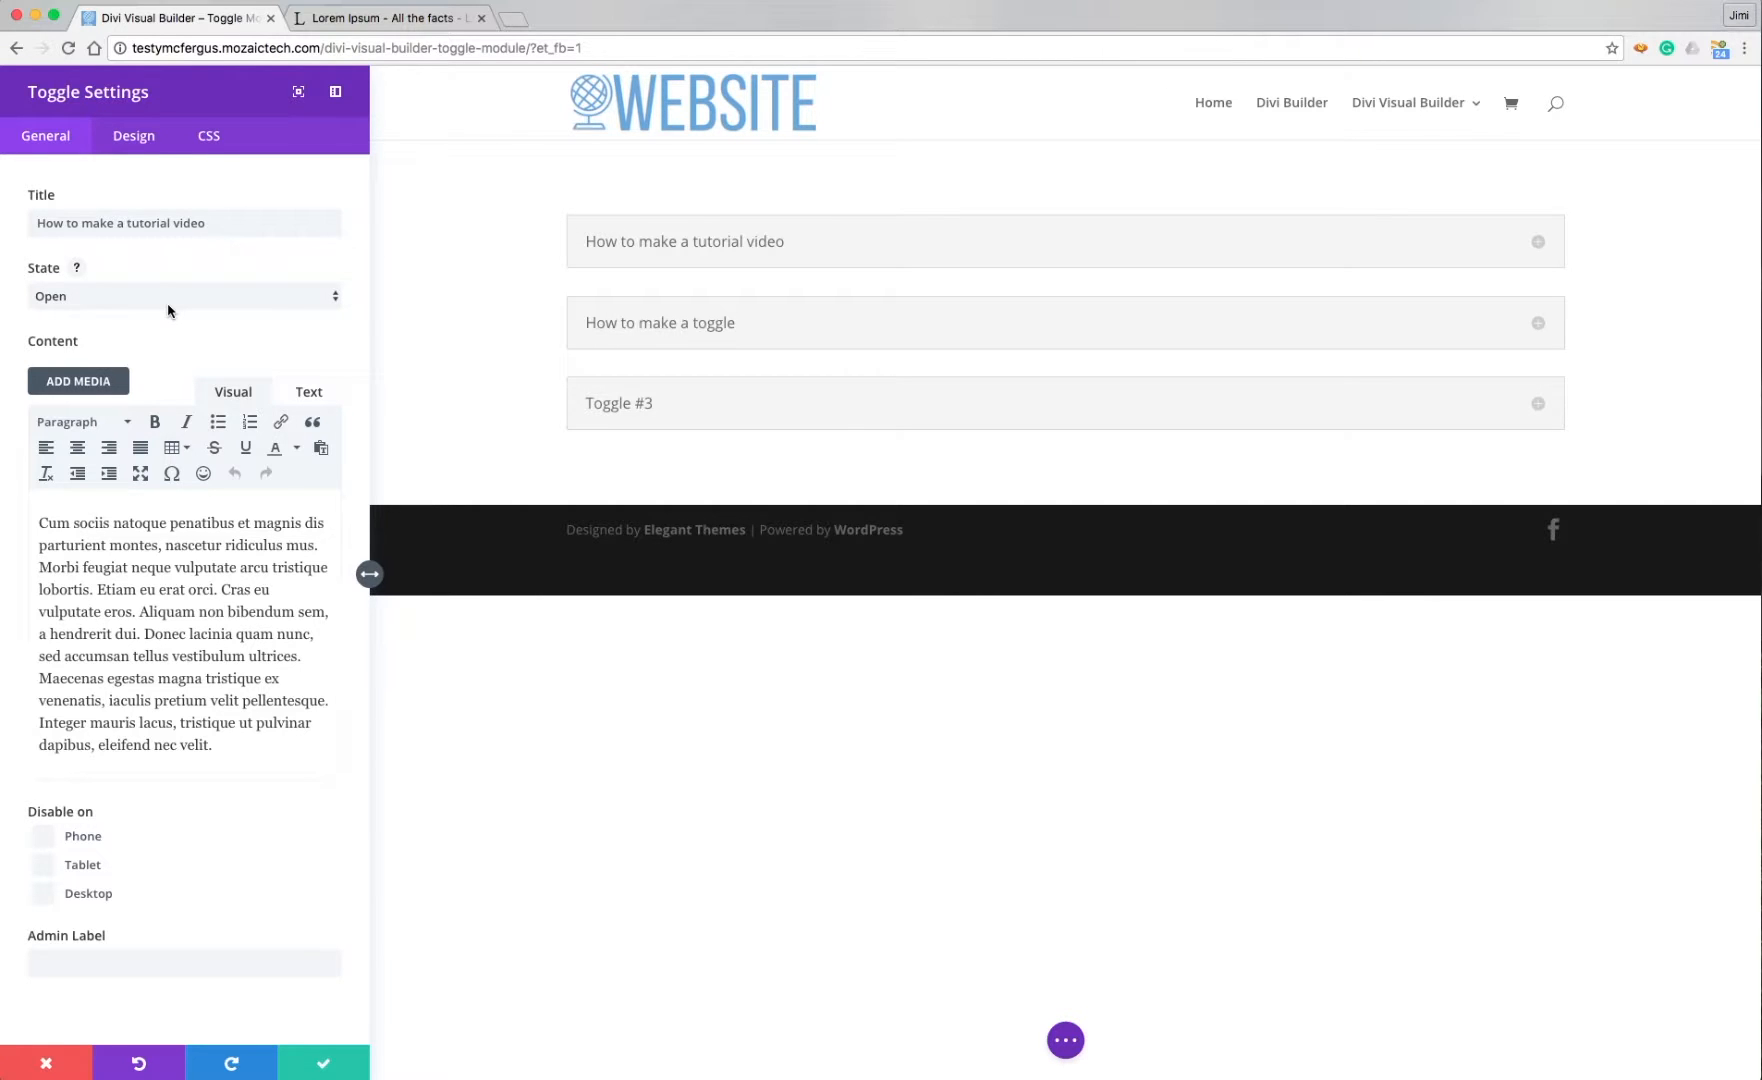
{"action": "mouse_move", "coordinate": [764, 242]}
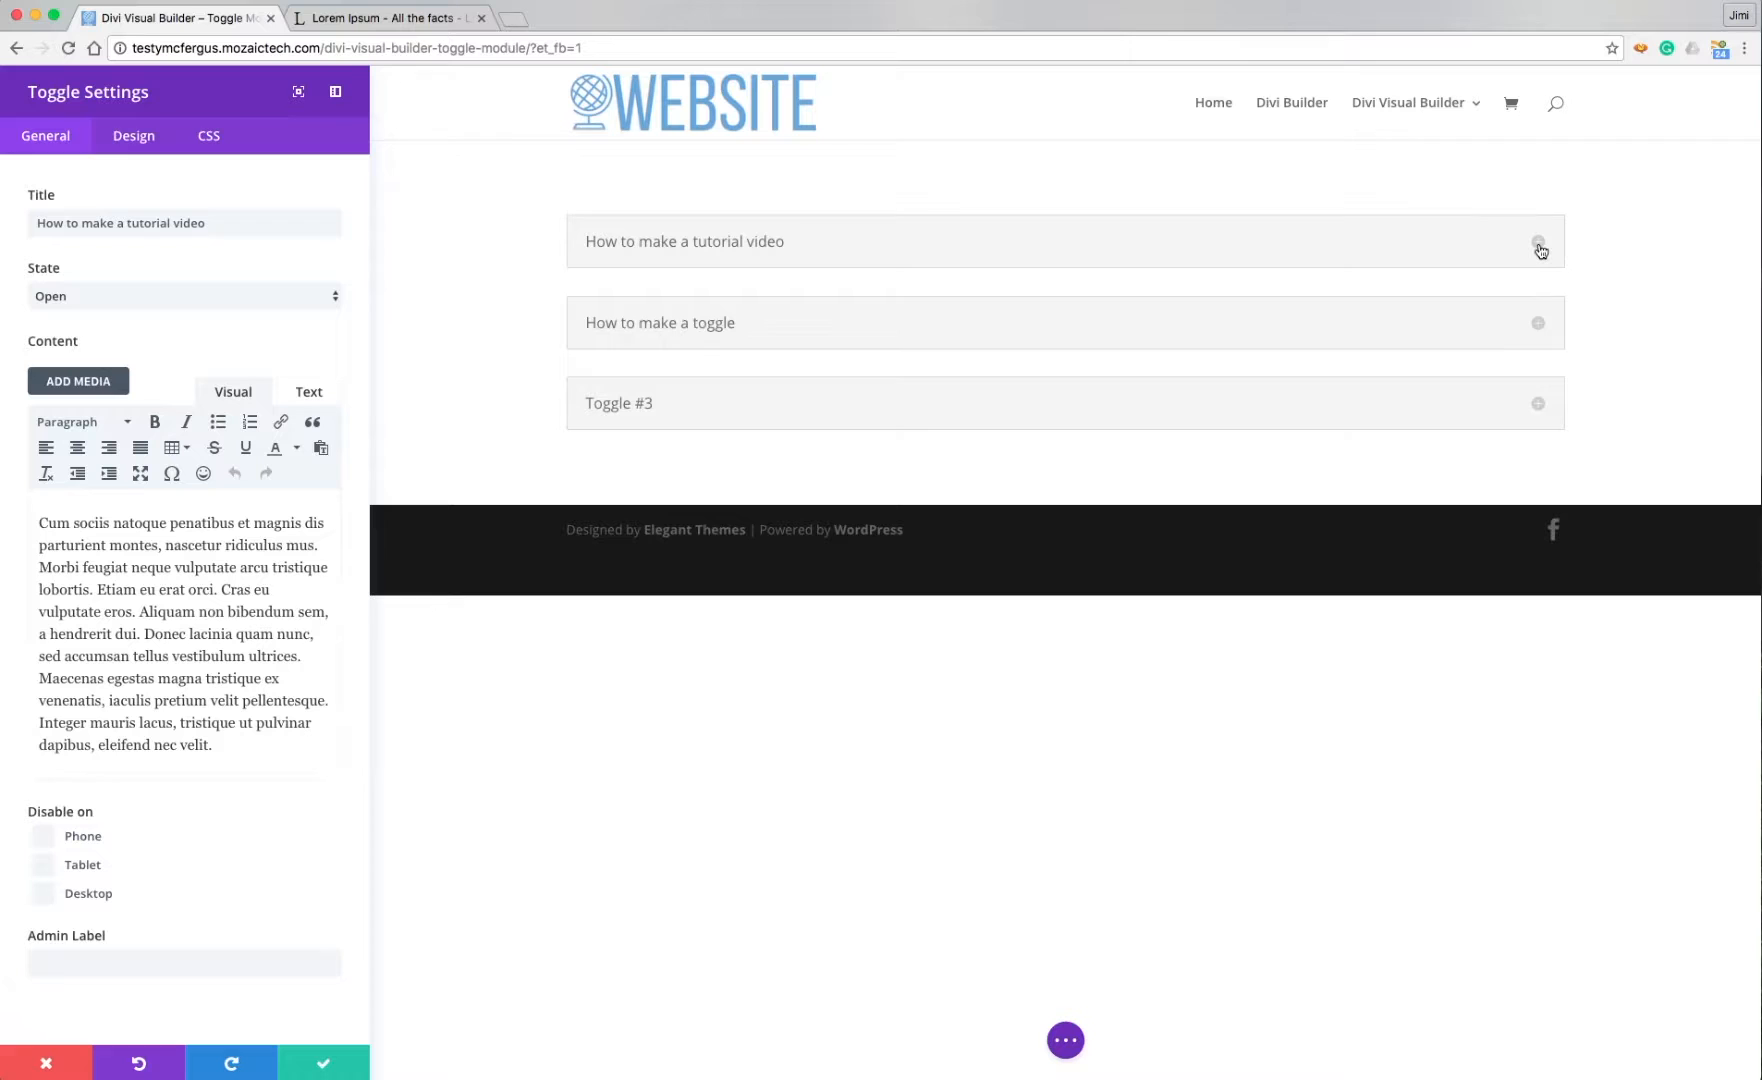
{"action": "left_click", "coordinate": [684, 240]}
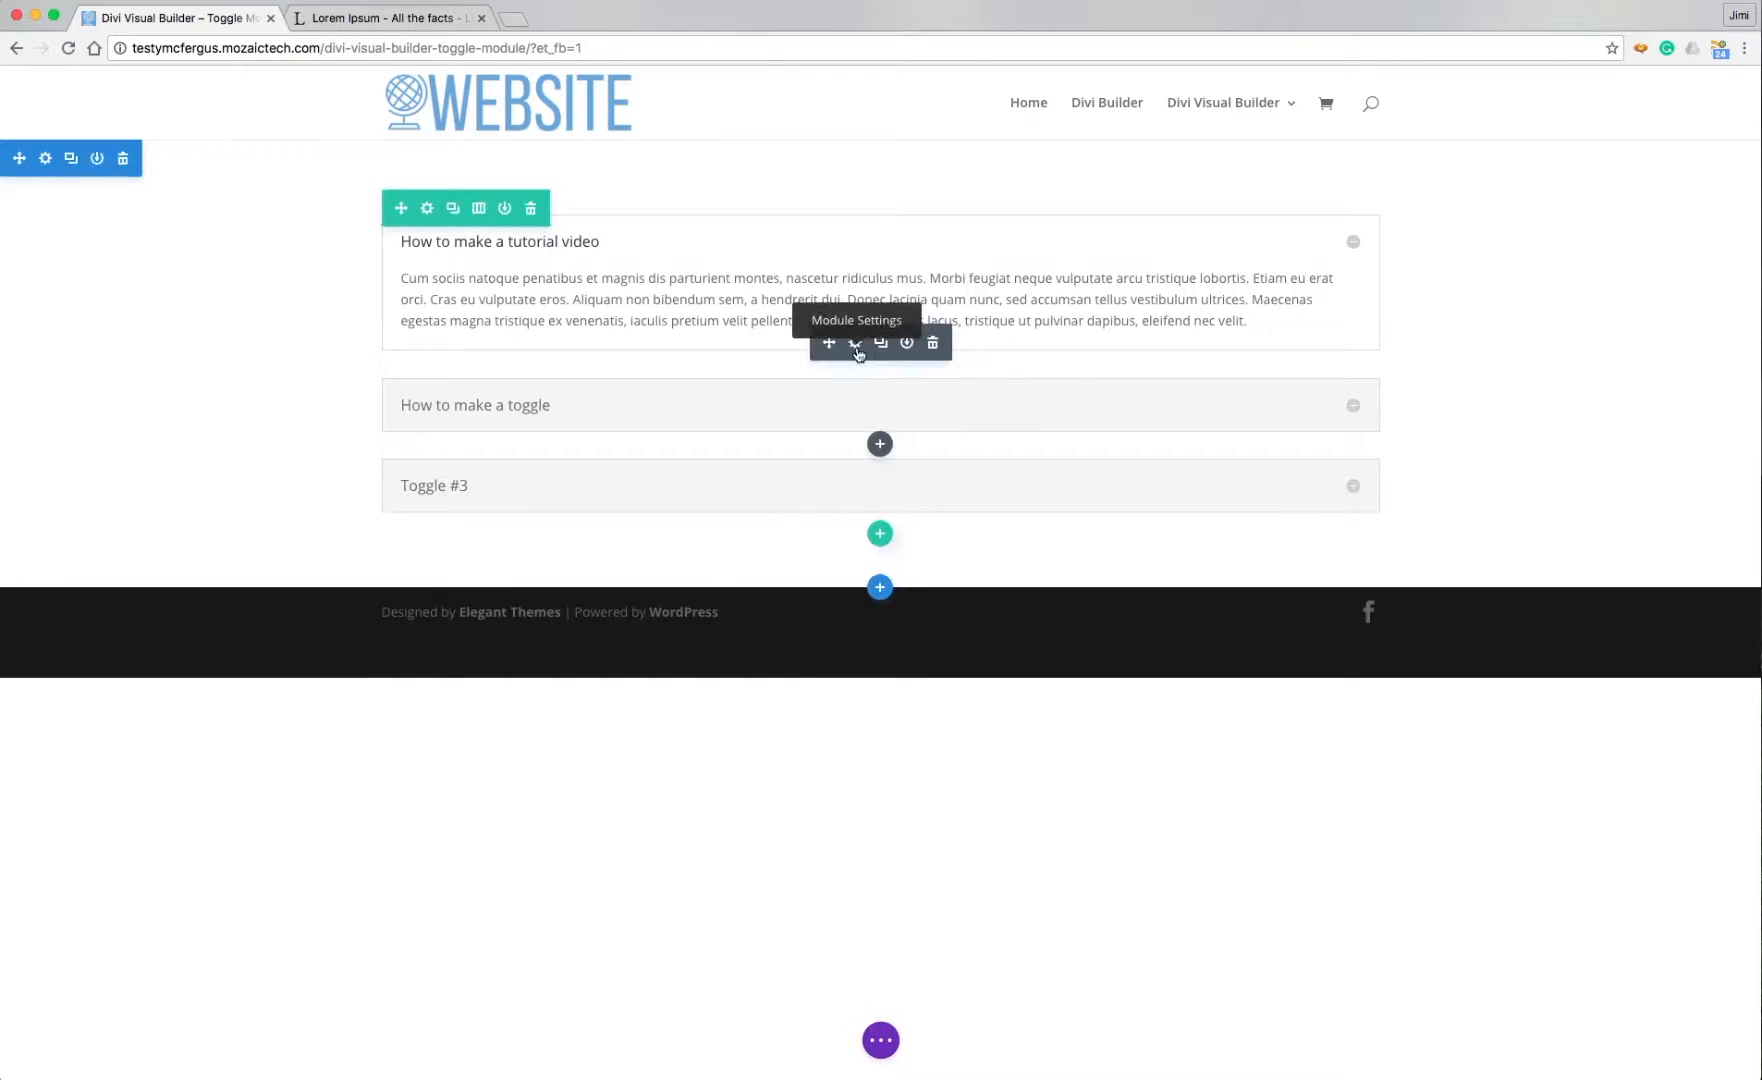
In the second toggle's Design settings, set Closed Toggle Background Color to a bluish gray.
{"action": "left_click", "coordinate": [856, 342]}
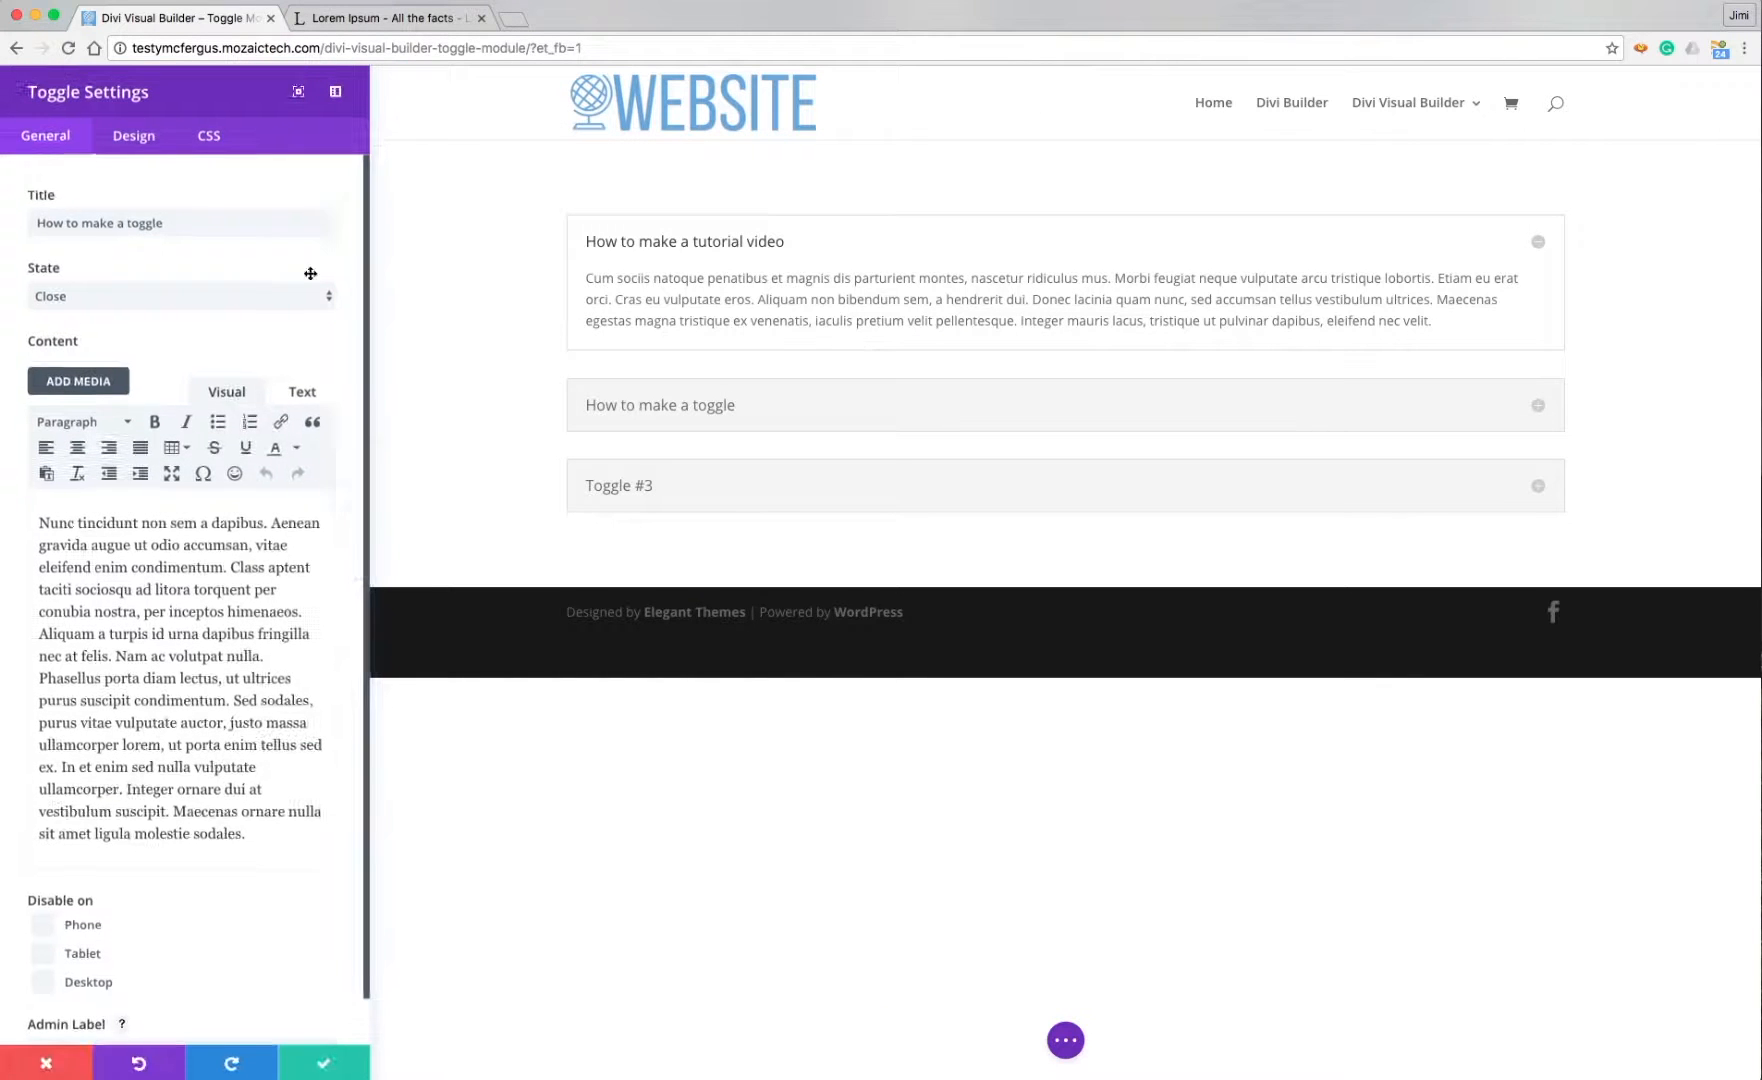
{"action": "left_click", "coordinate": [132, 136]}
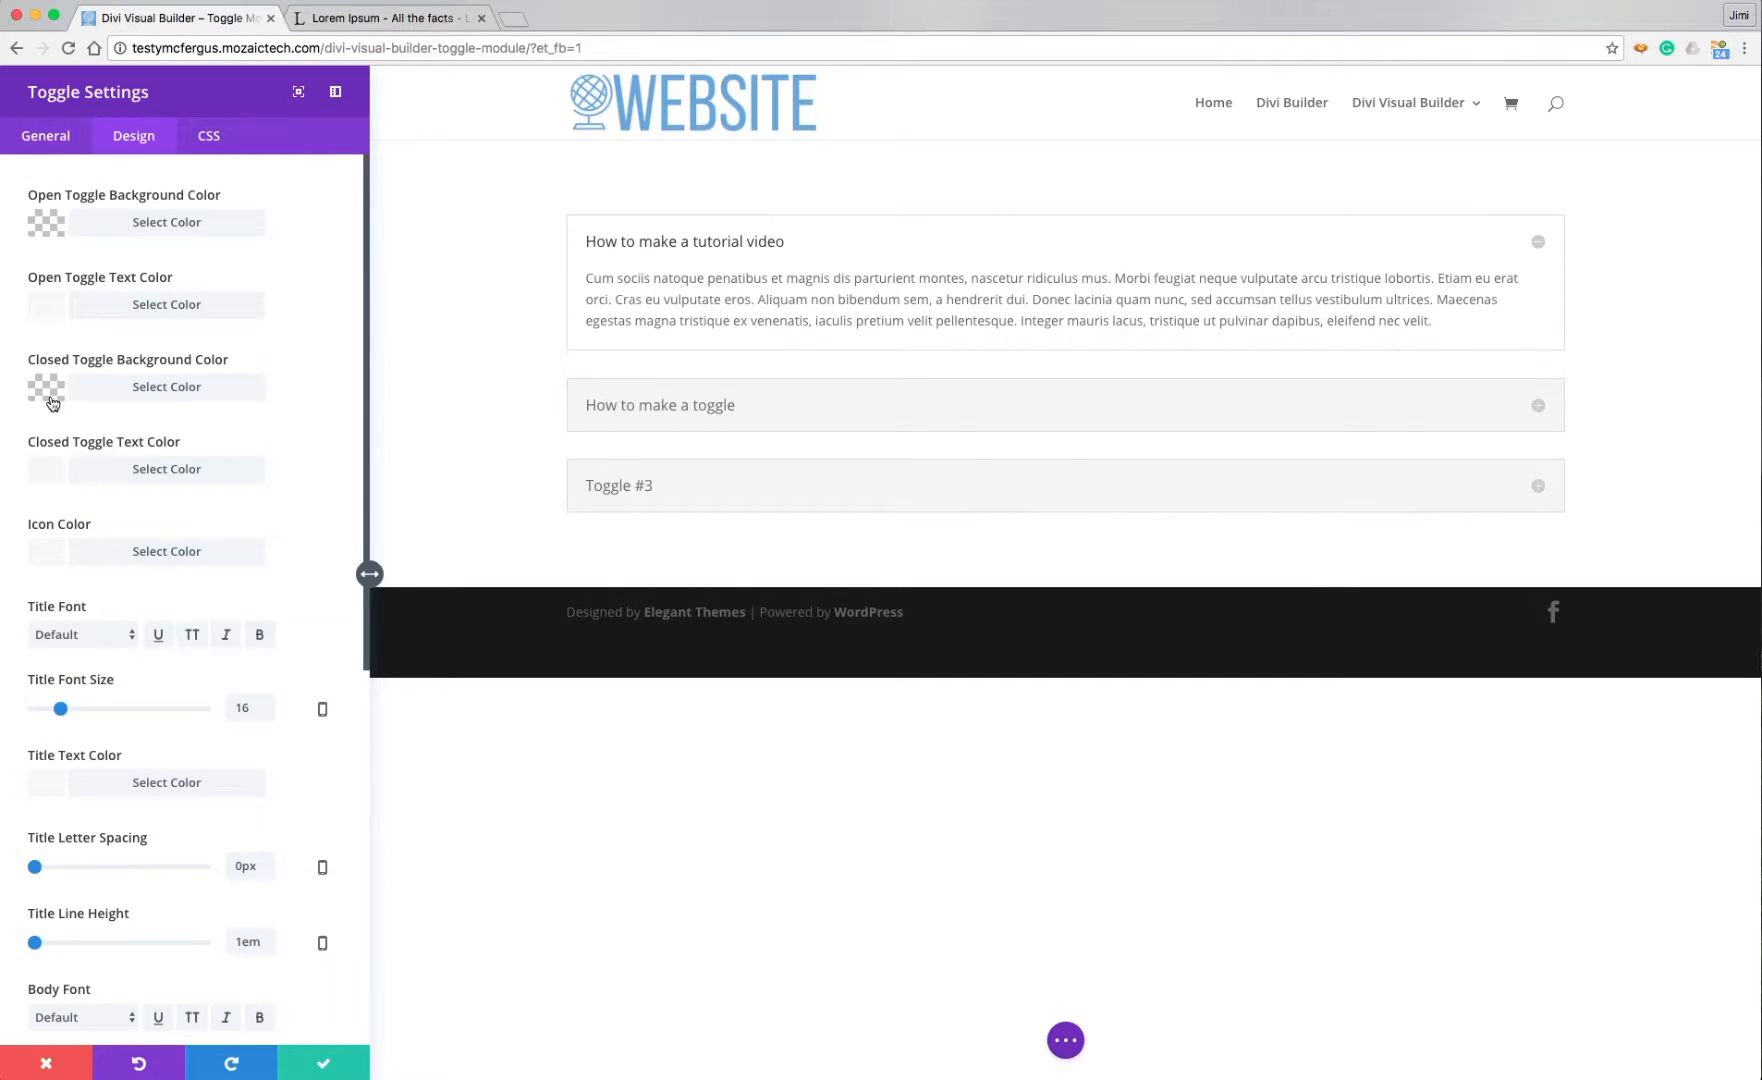
{"action": "left_click", "coordinate": [166, 386]}
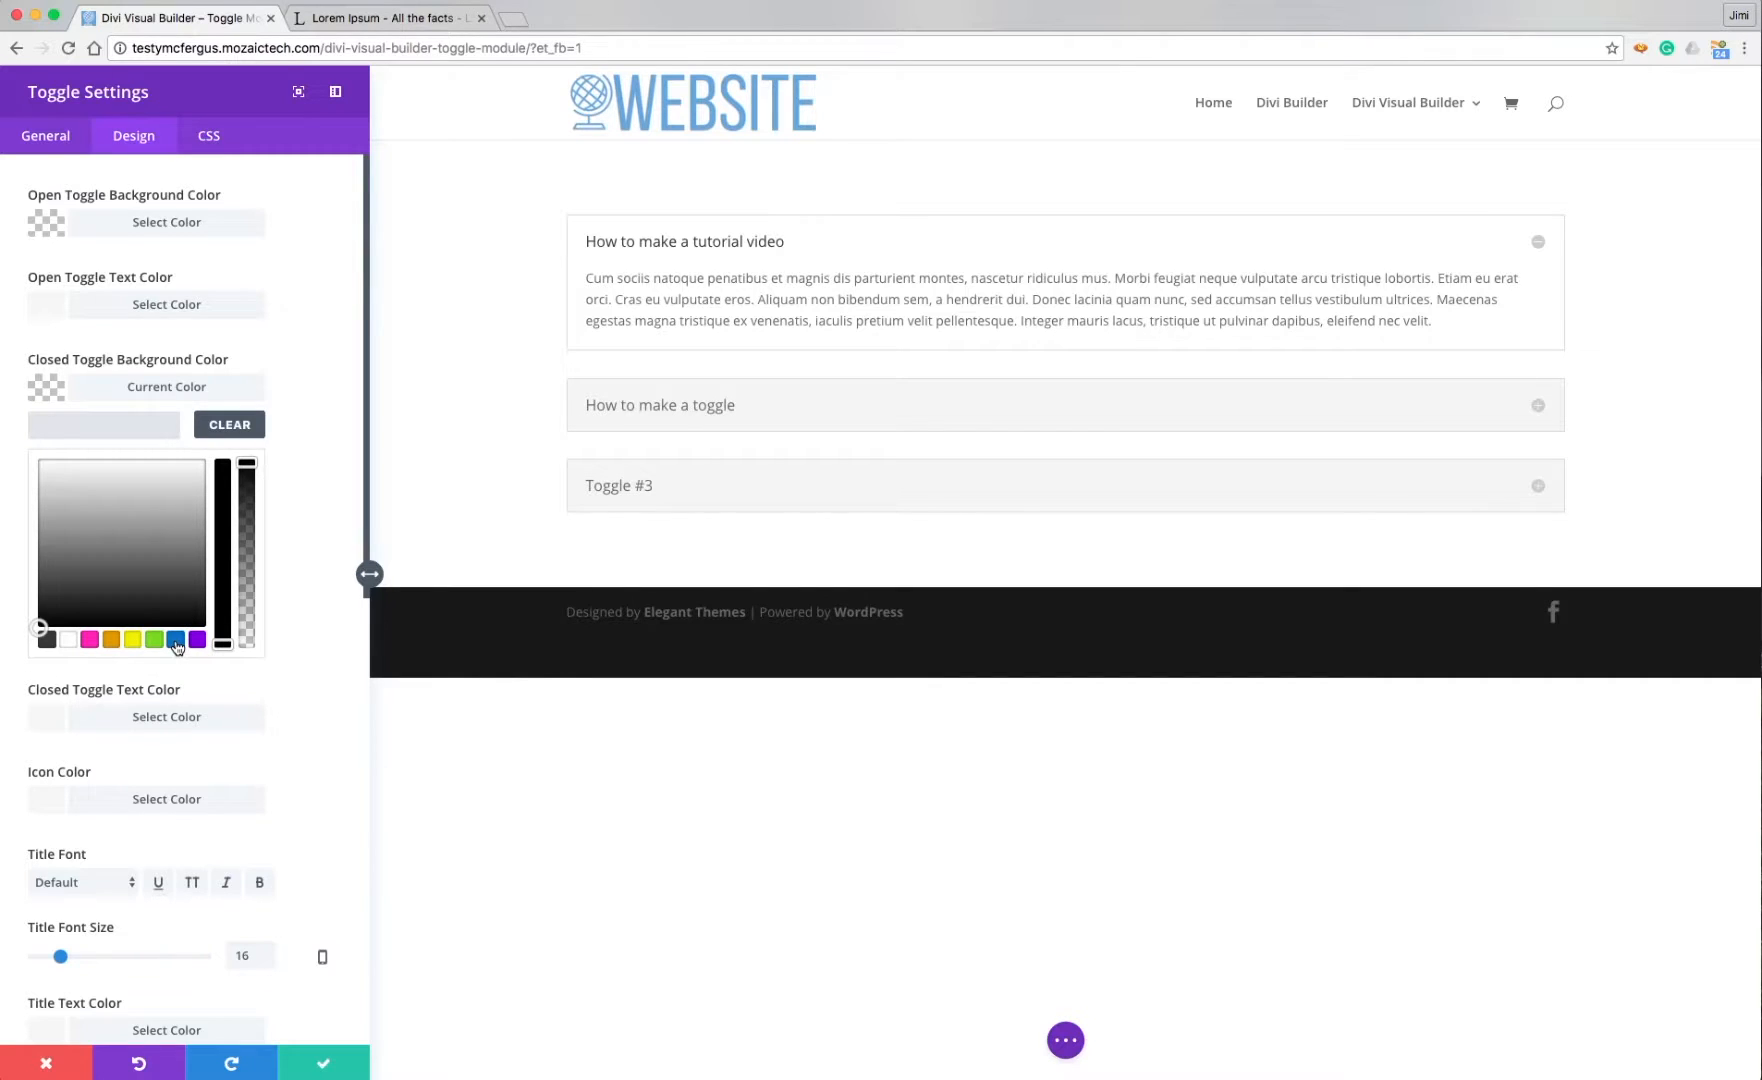
{"action": "left_click", "coordinate": [176, 640]}
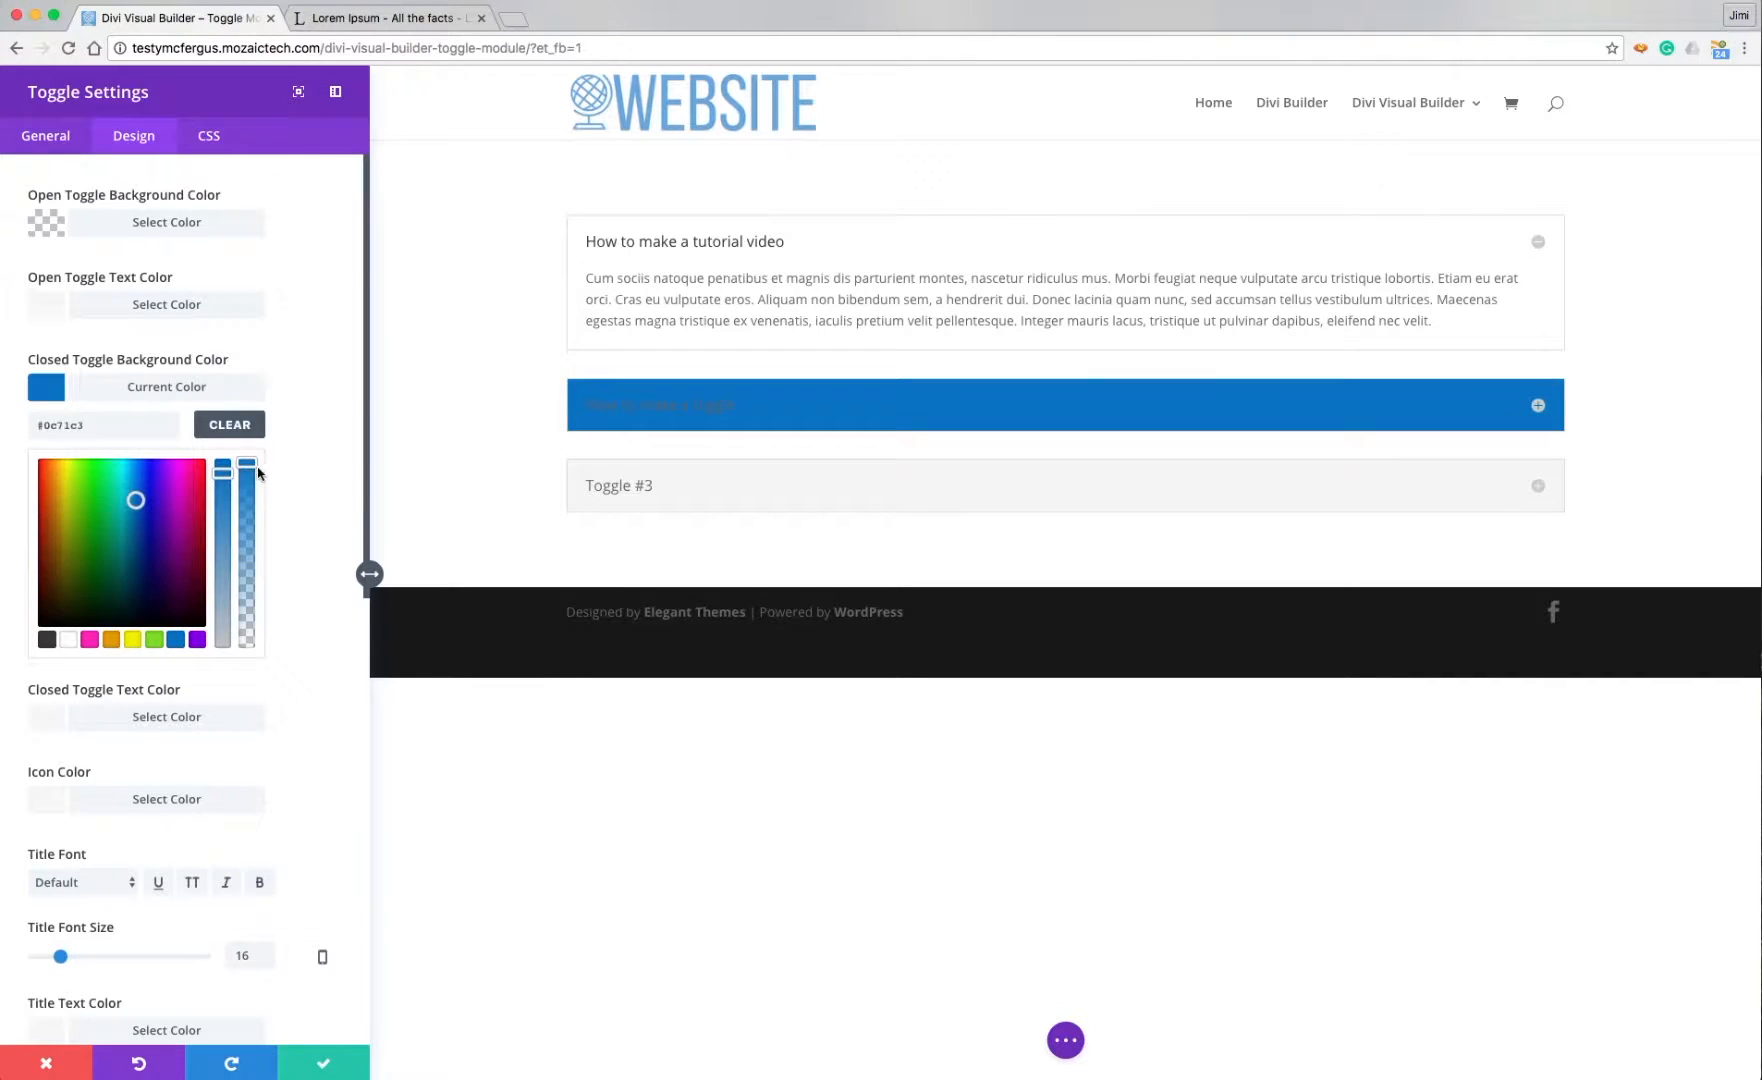
{"action": "left_click_drag", "start_coordinate": [222, 466], "coordinate": [222, 612]}
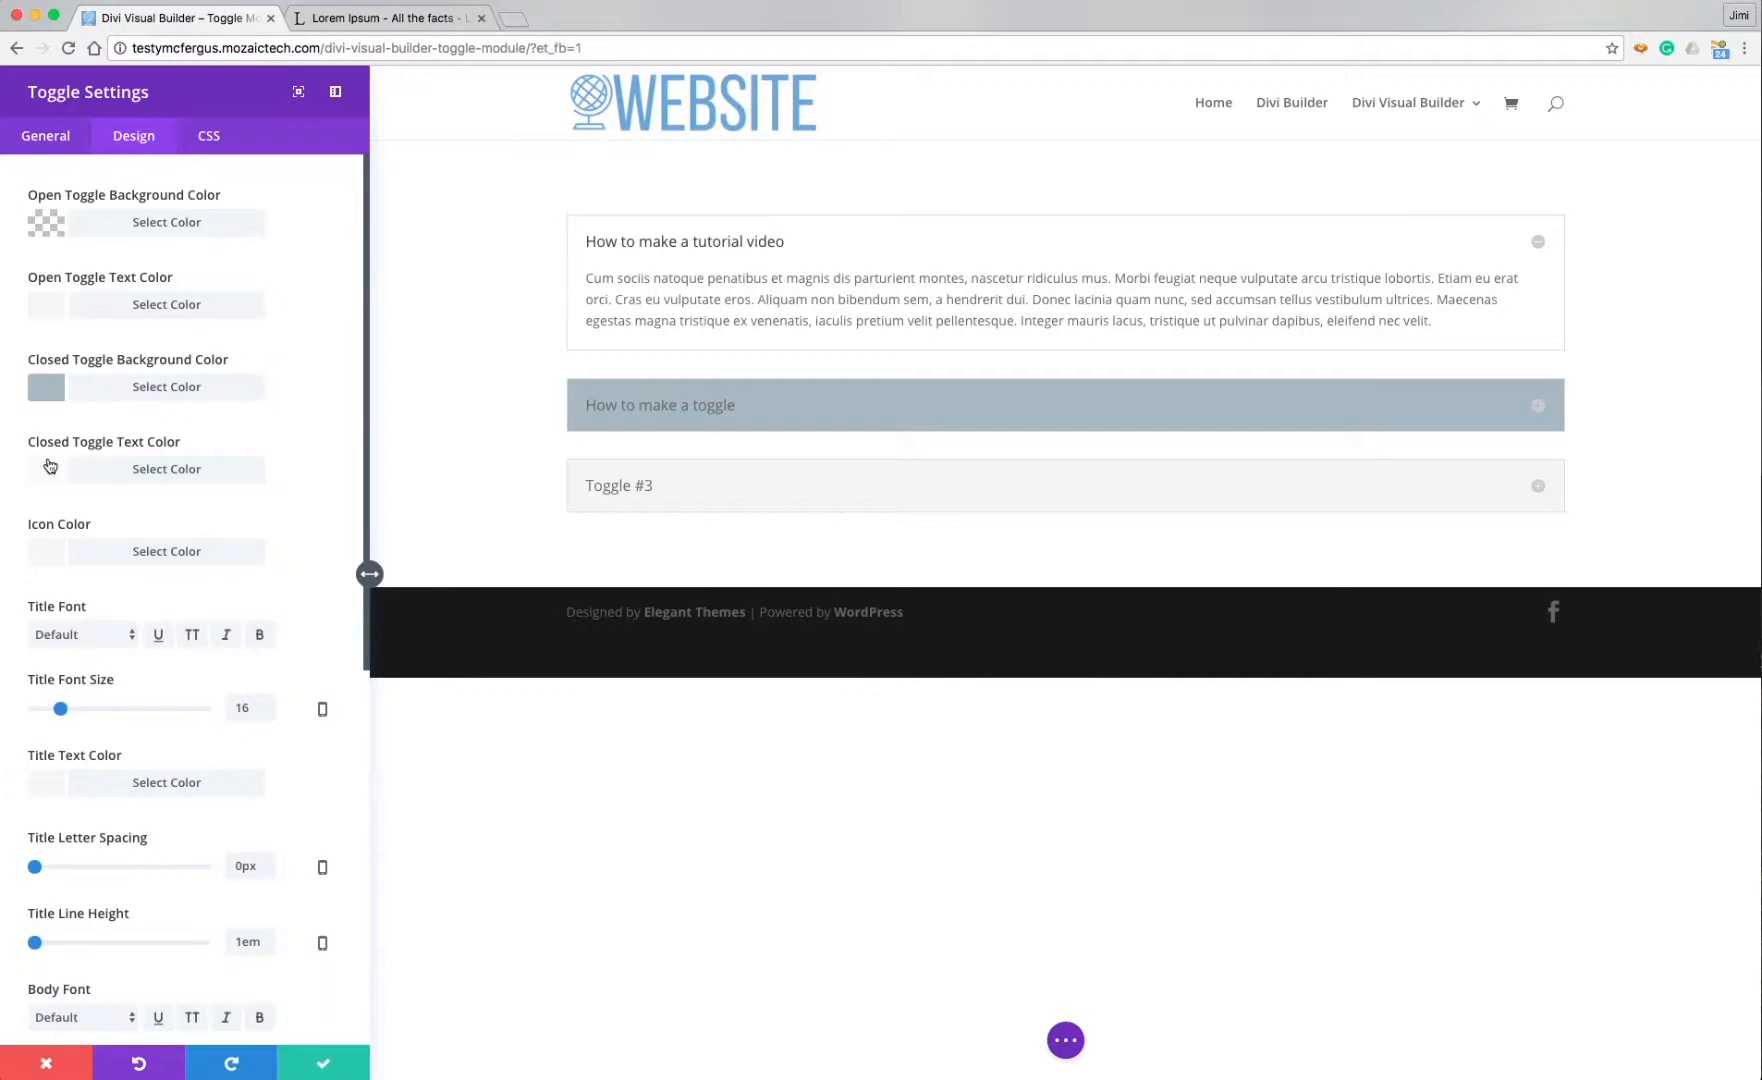
{"action": "left_click", "coordinate": [166, 468]}
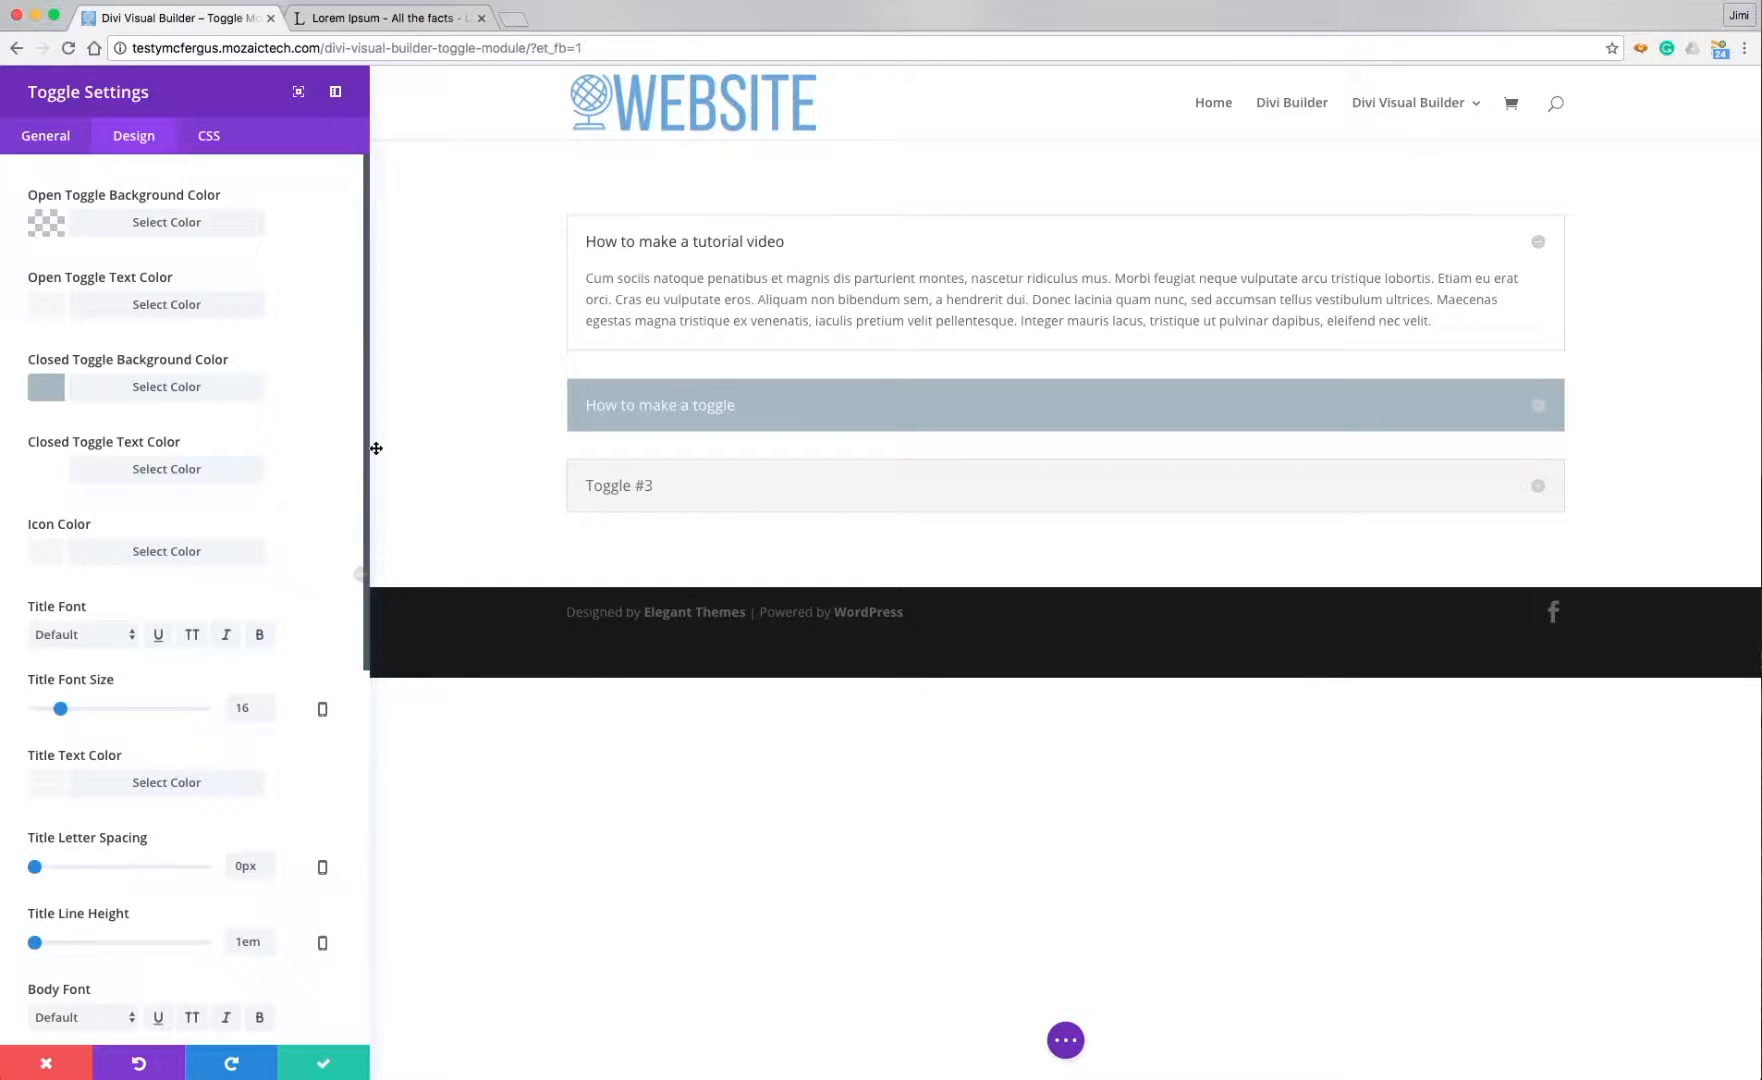
{"action": "mouse_move", "coordinate": [1550, 412]}
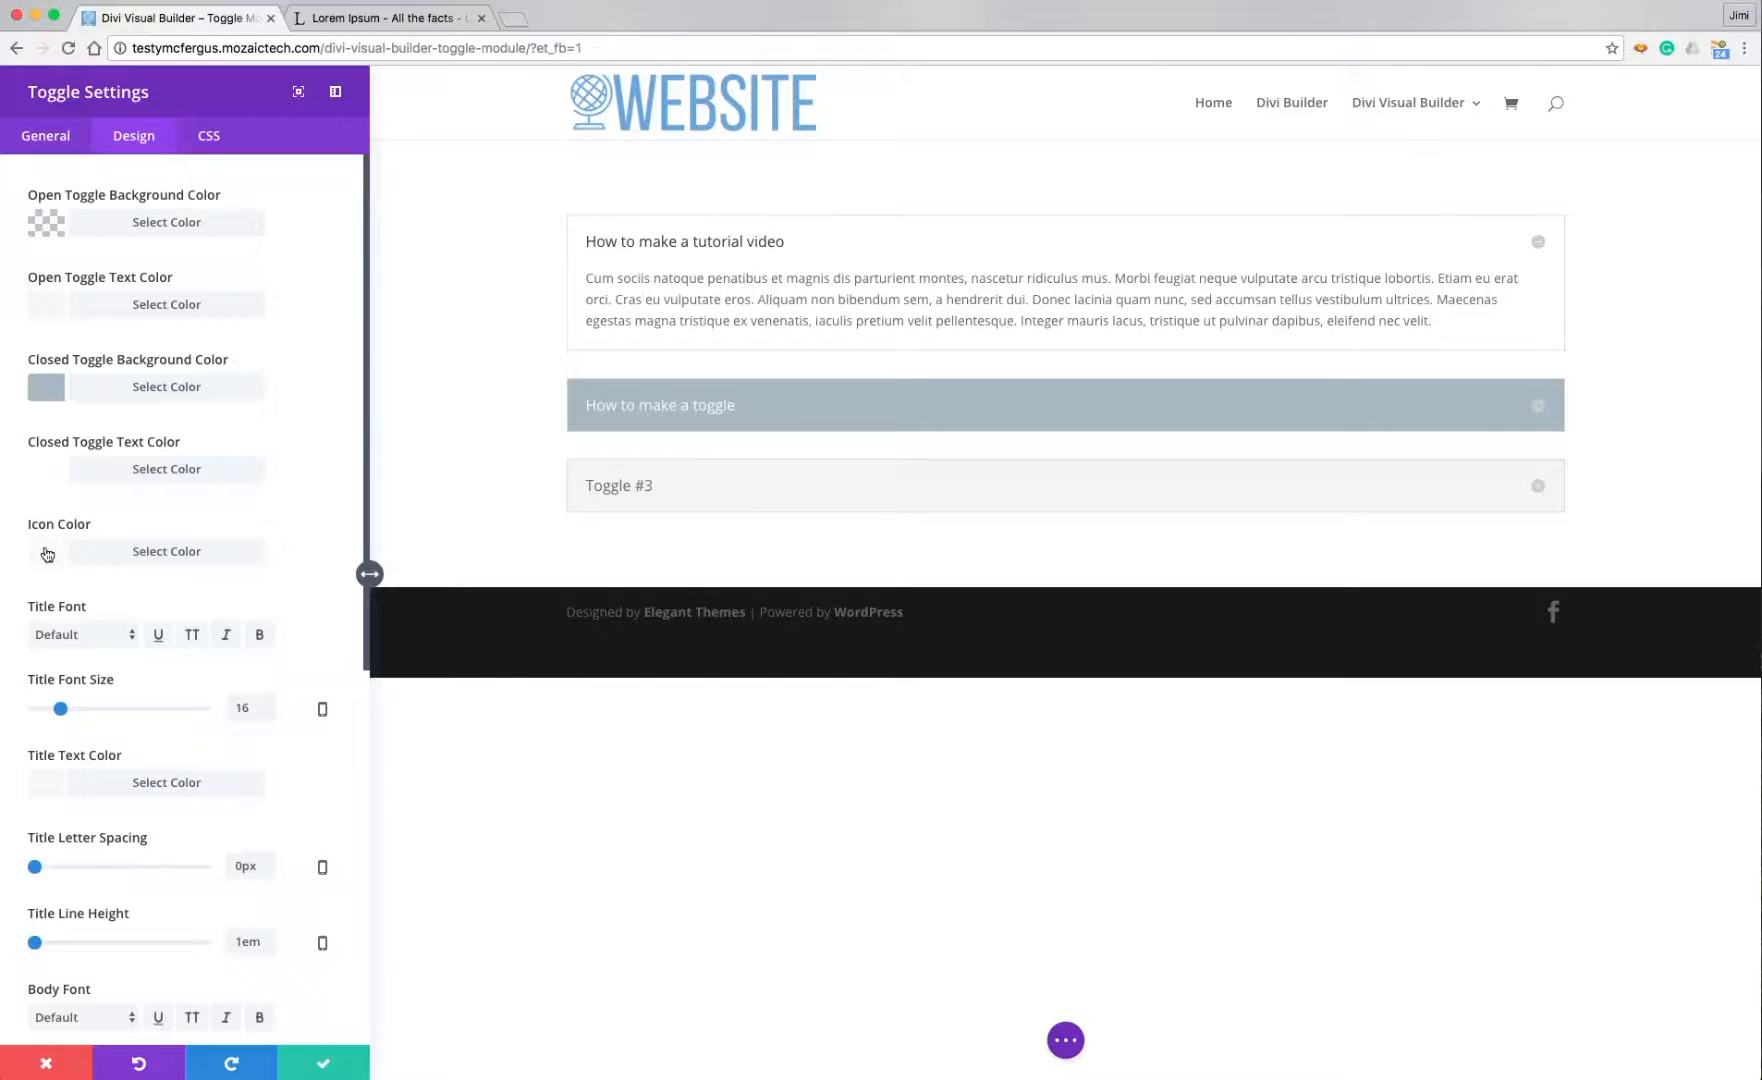
Set the toggle Icon Color to blue.
{"action": "left_click", "coordinate": [166, 550]}
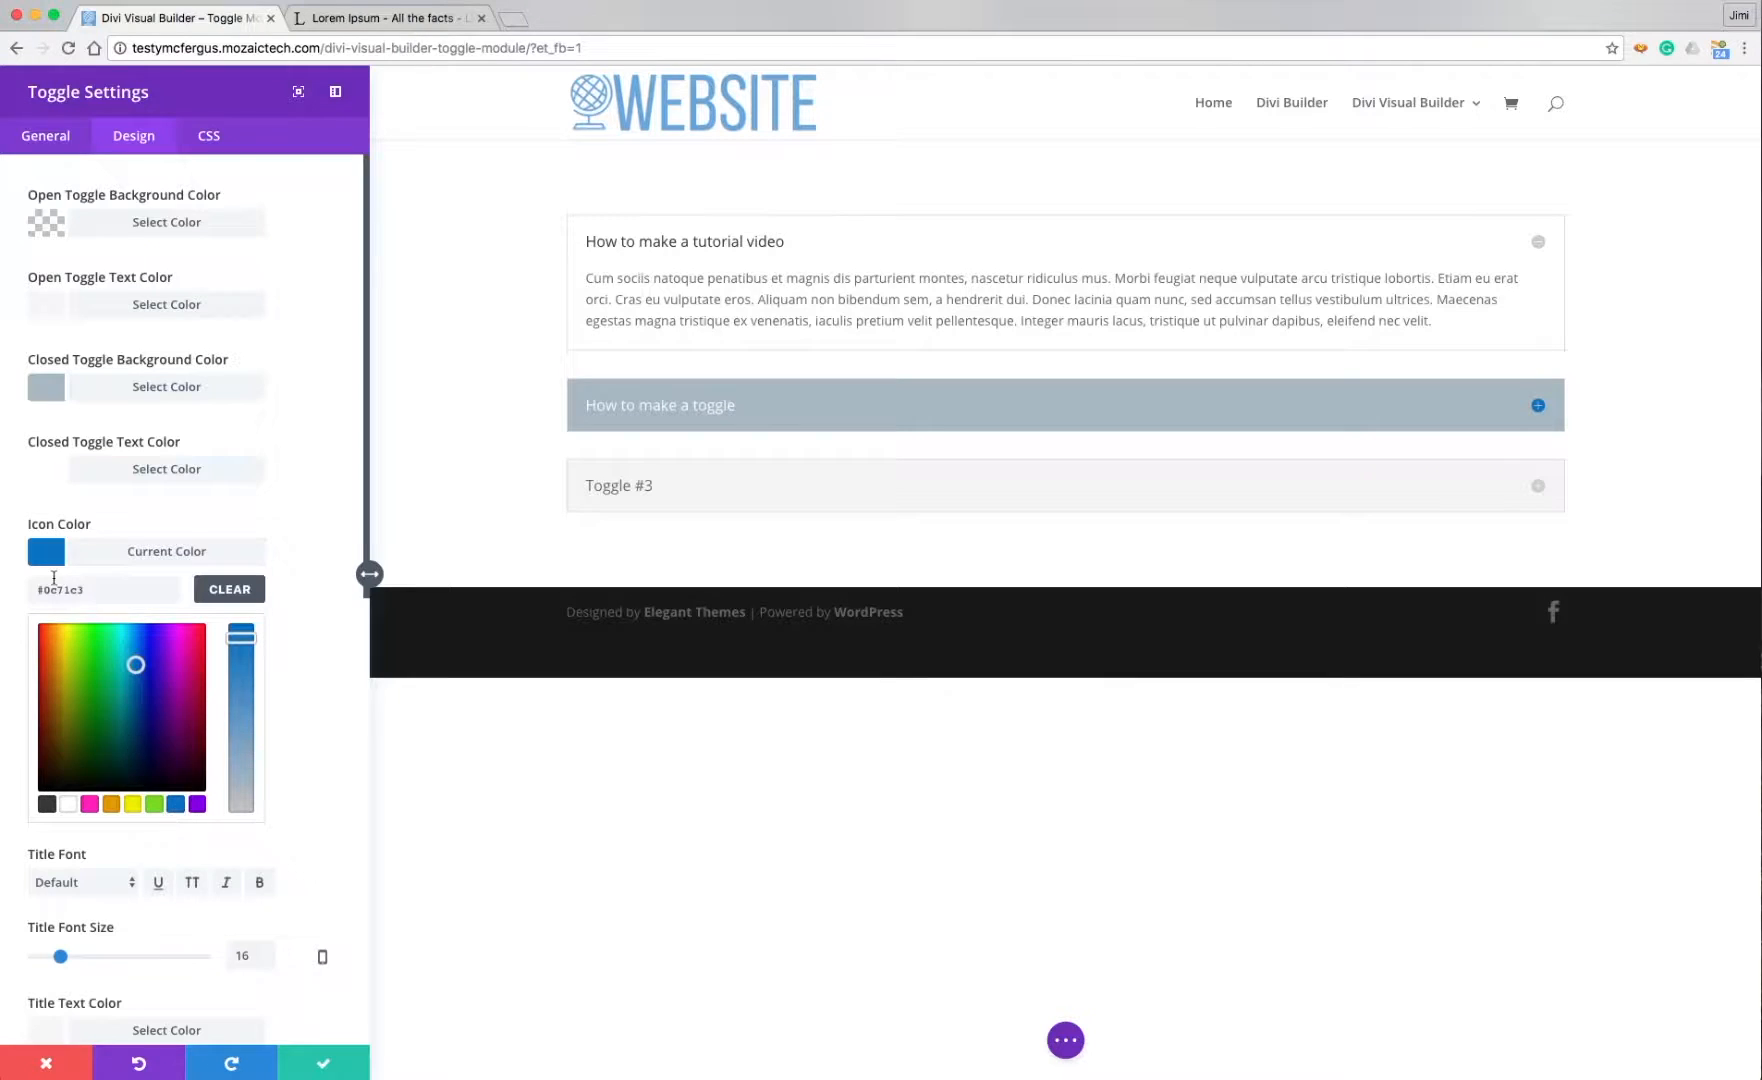
{"action": "left_click", "coordinate": [166, 550]}
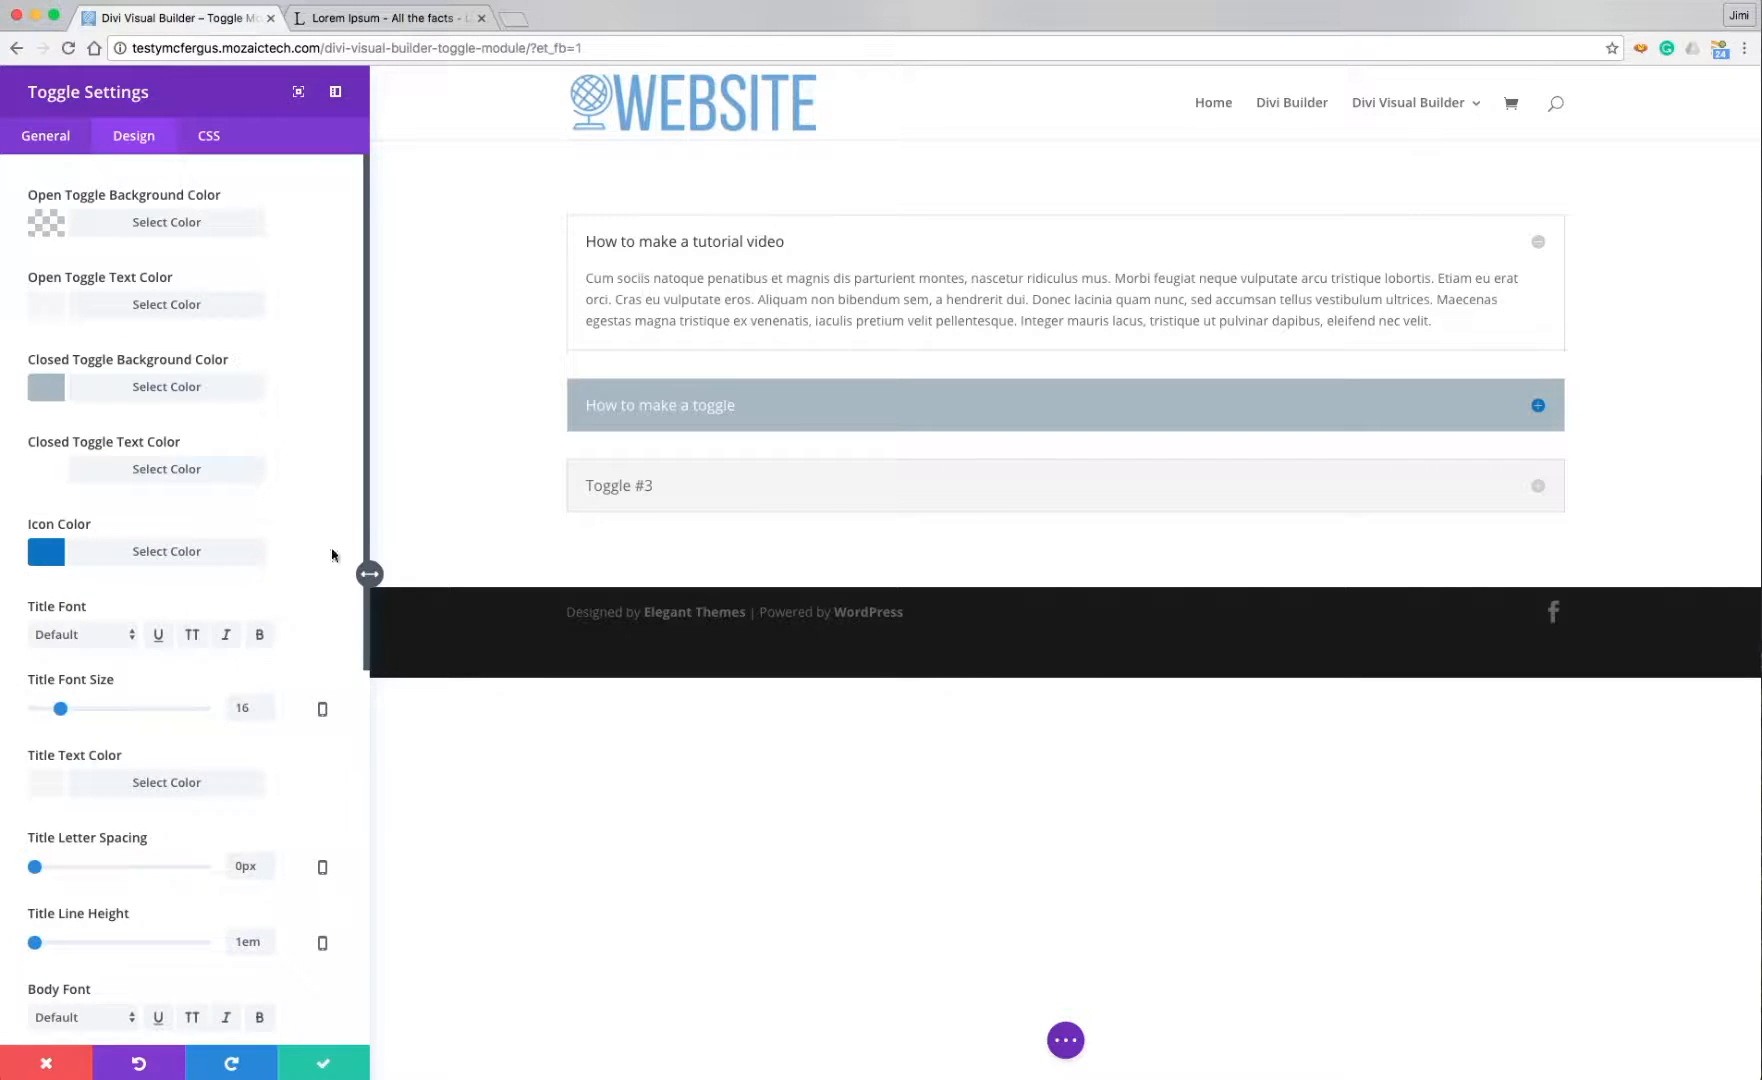
Review the remaining Design settings and save the toggle's styling.
{"action": "scroll", "scroll_direction": "down", "scroll_amount": 3}
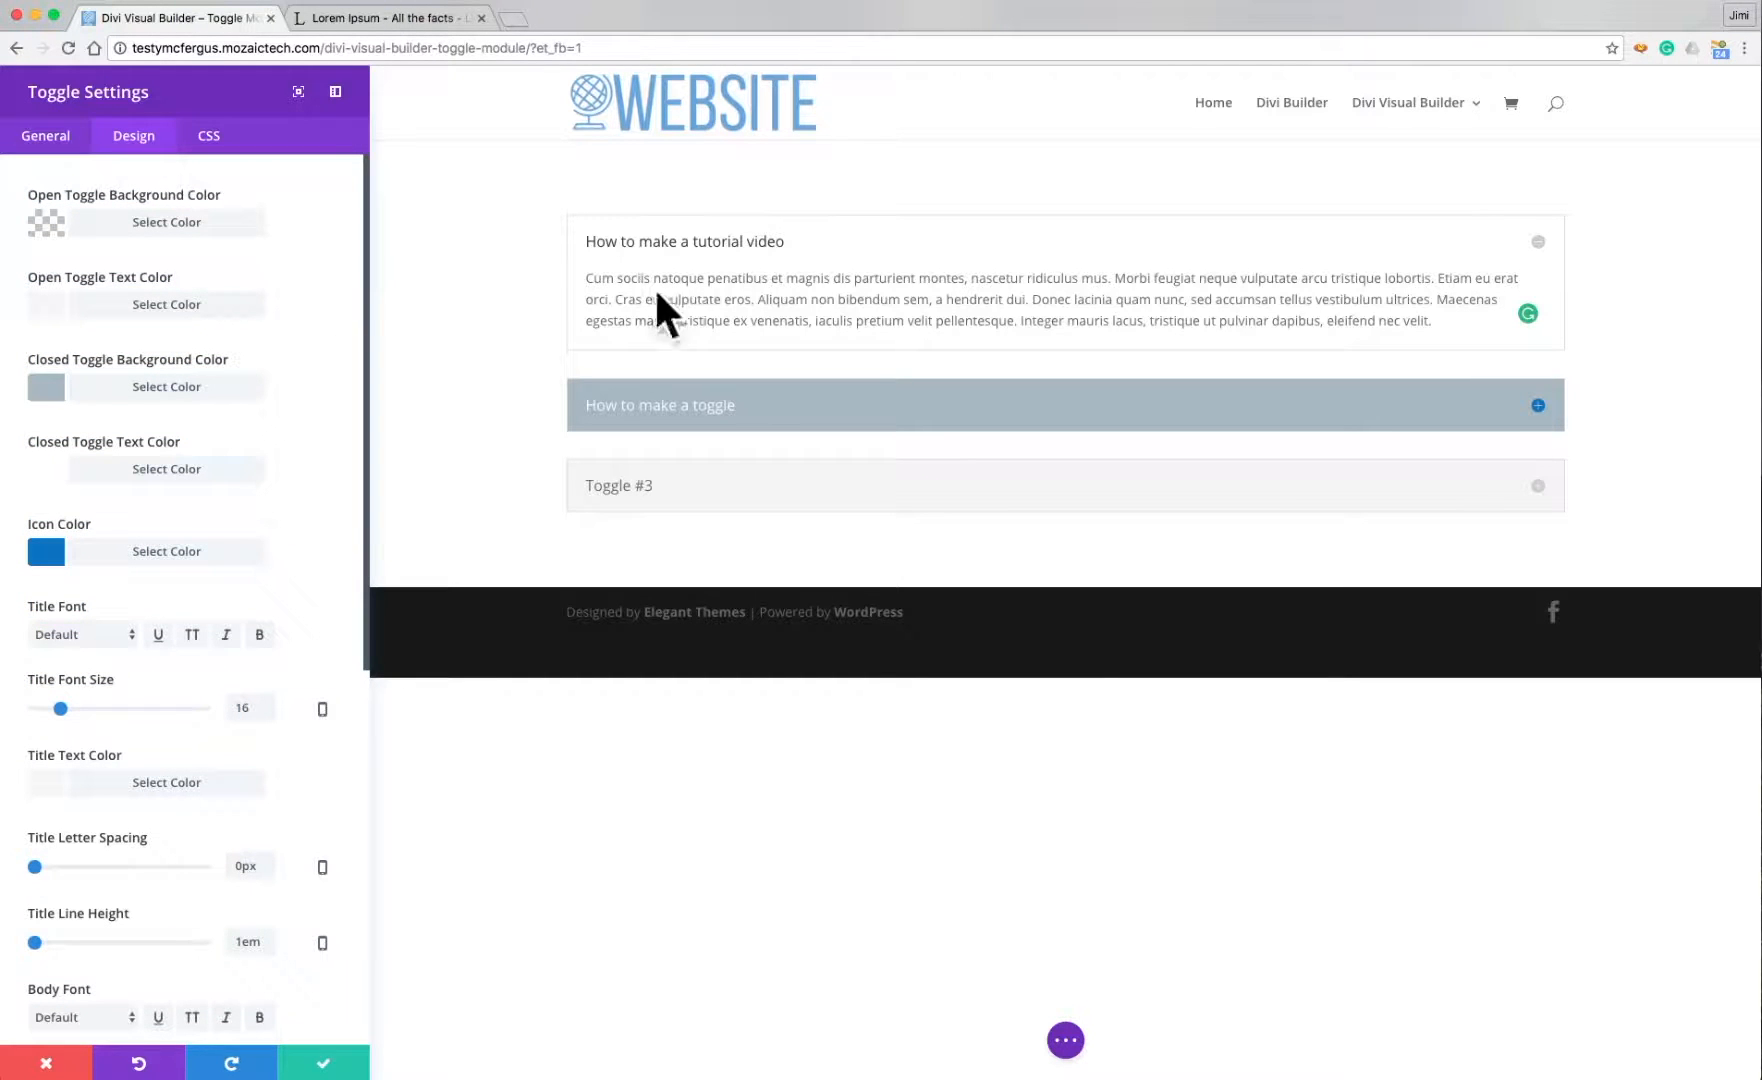
{"action": "scroll", "scroll_direction": "down", "scroll_amount": 3}
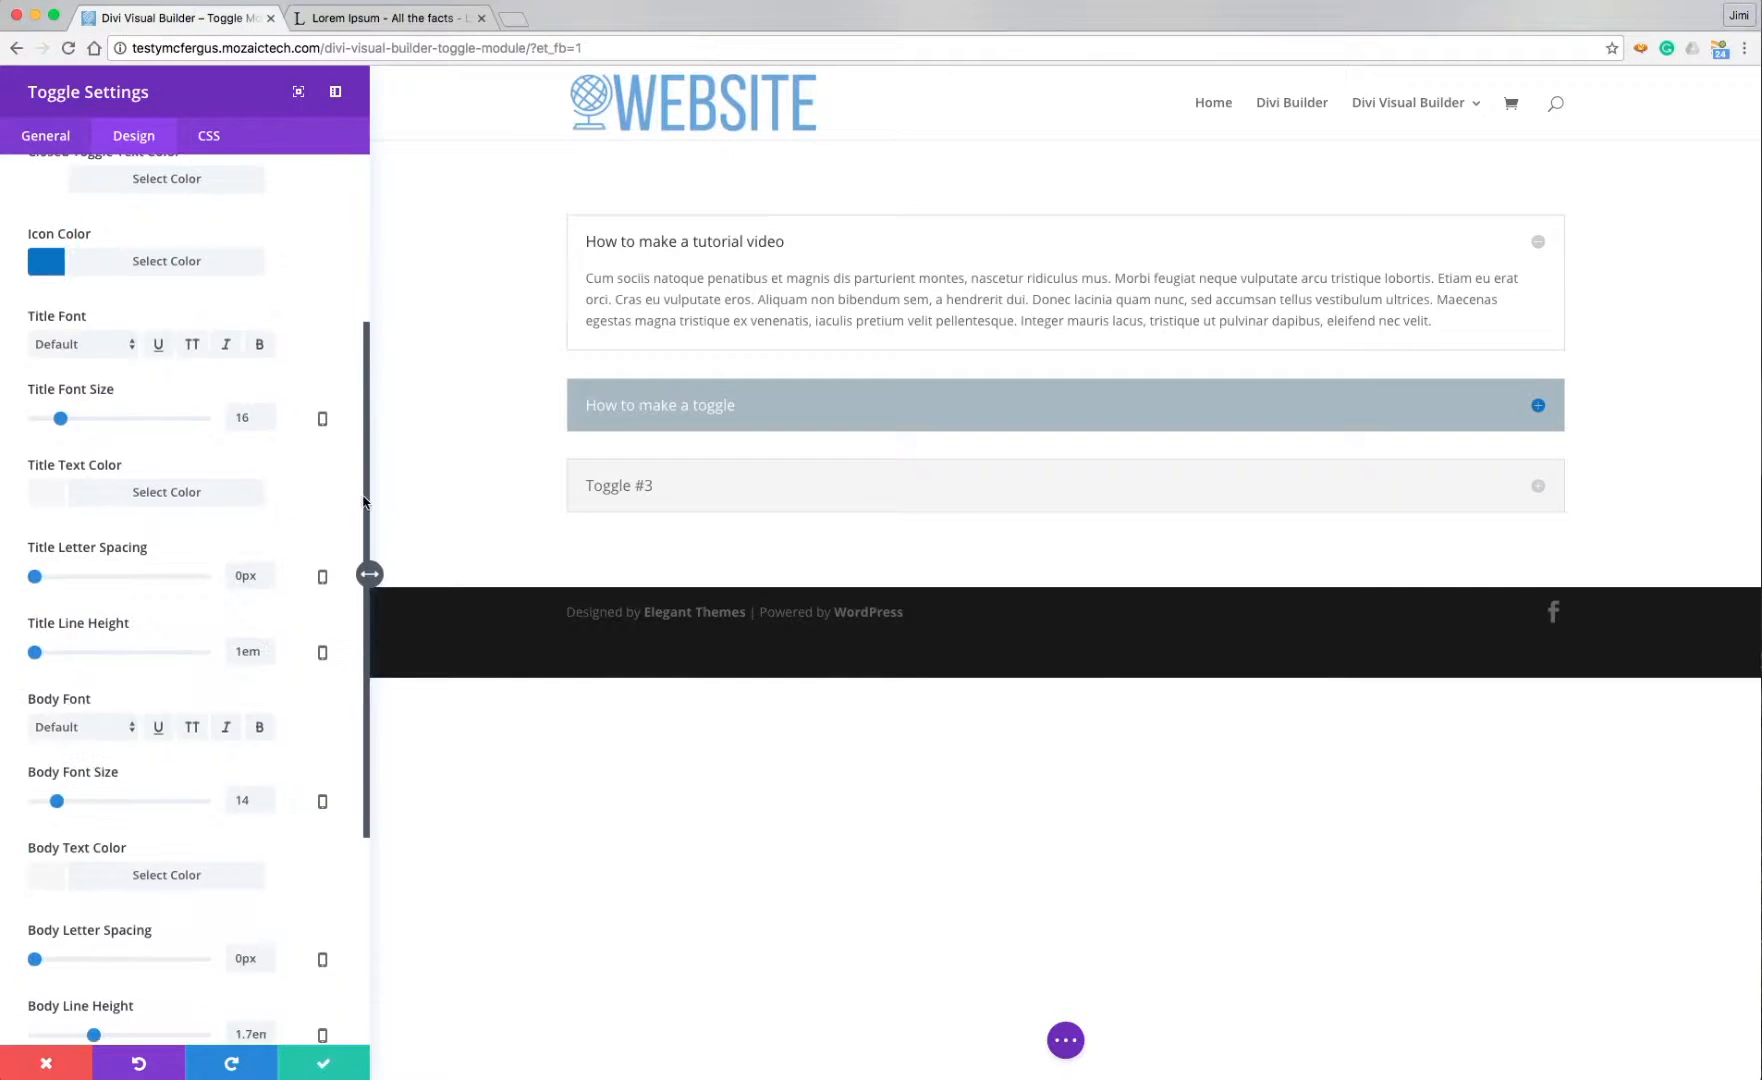
{"action": "scroll", "scroll_direction": "down", "scroll_amount": 3}
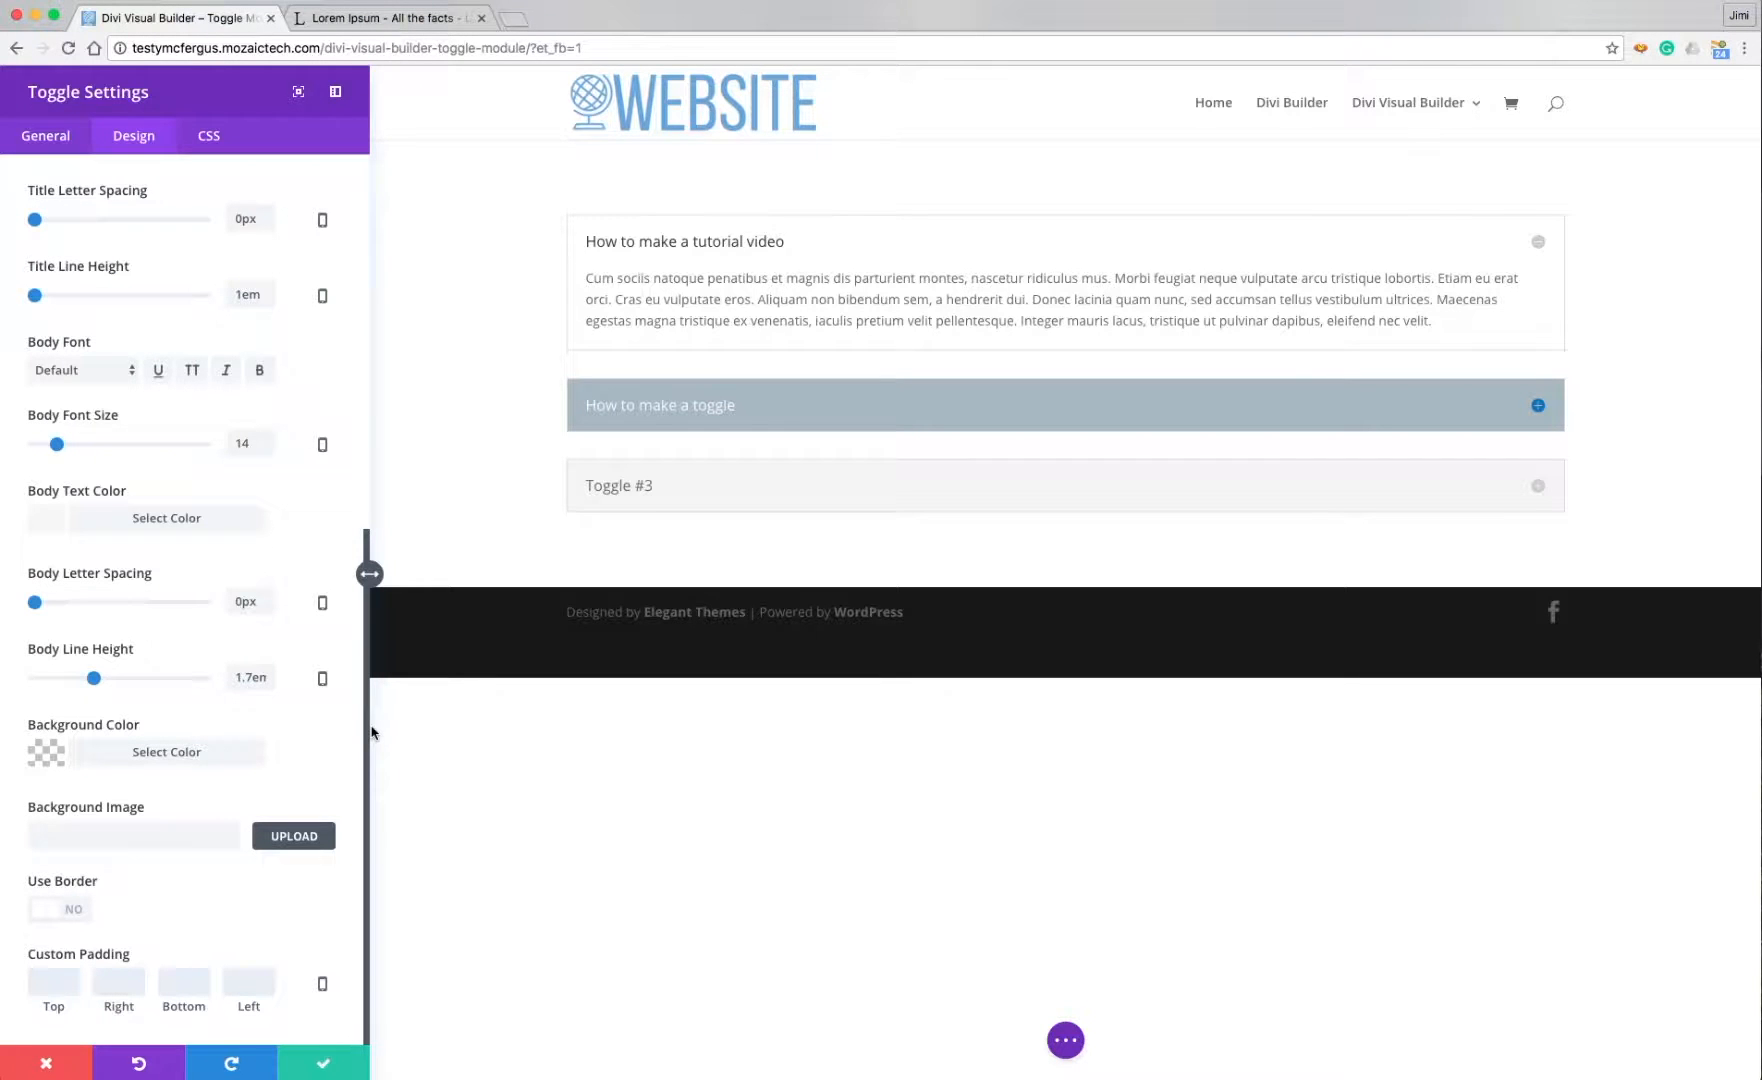
{"action": "mouse_move", "coordinate": [62, 294]}
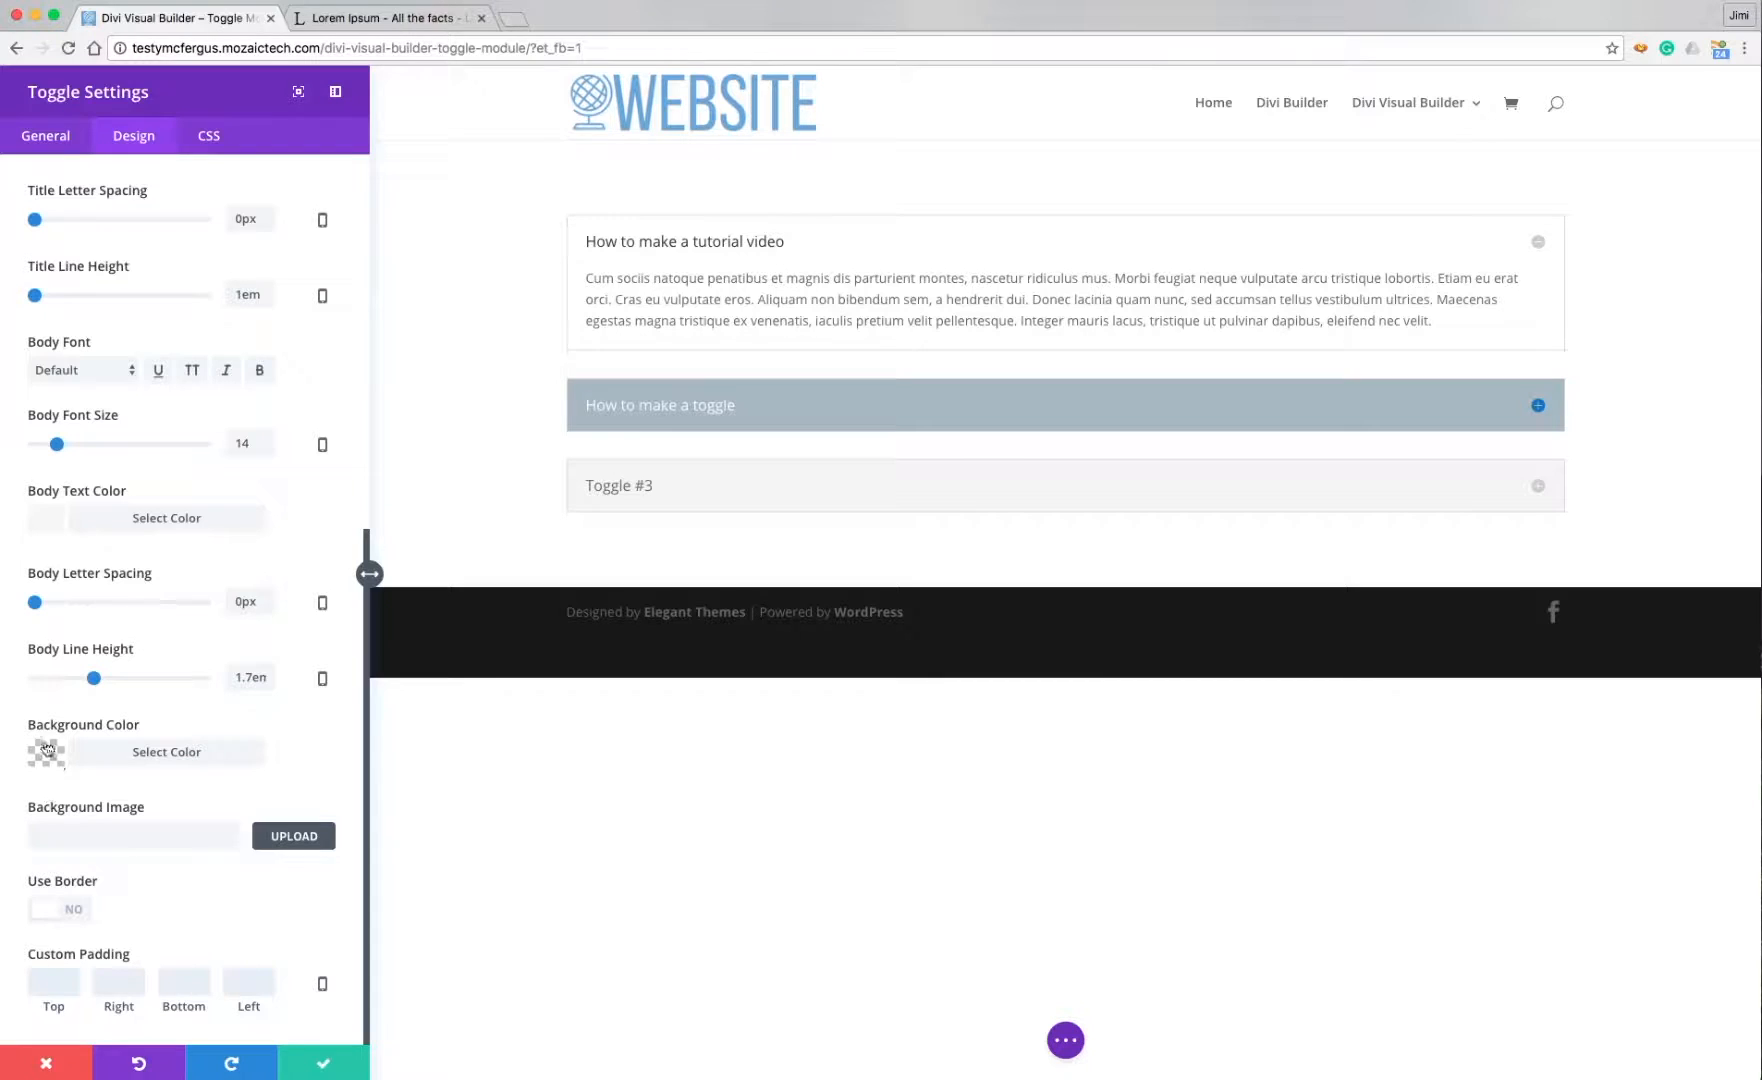
{"action": "mouse_move", "coordinate": [280, 680]}
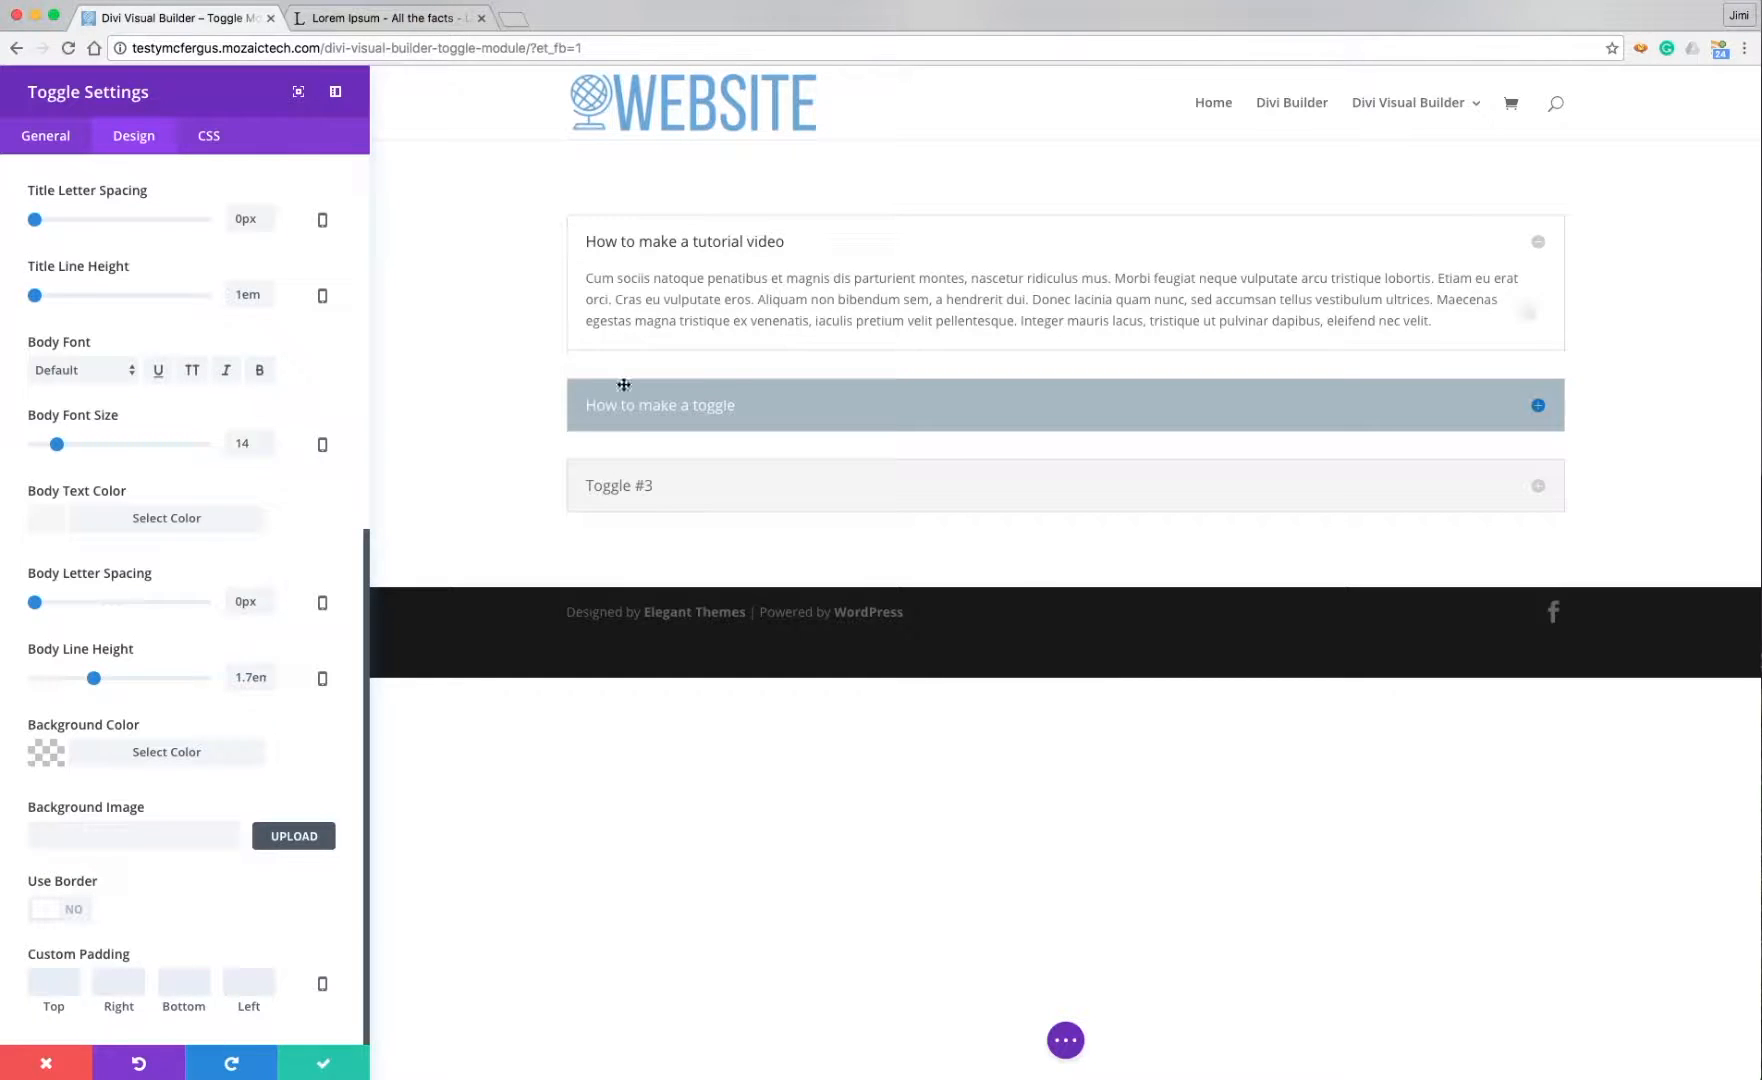
{"action": "mouse_move", "coordinate": [876, 262]}
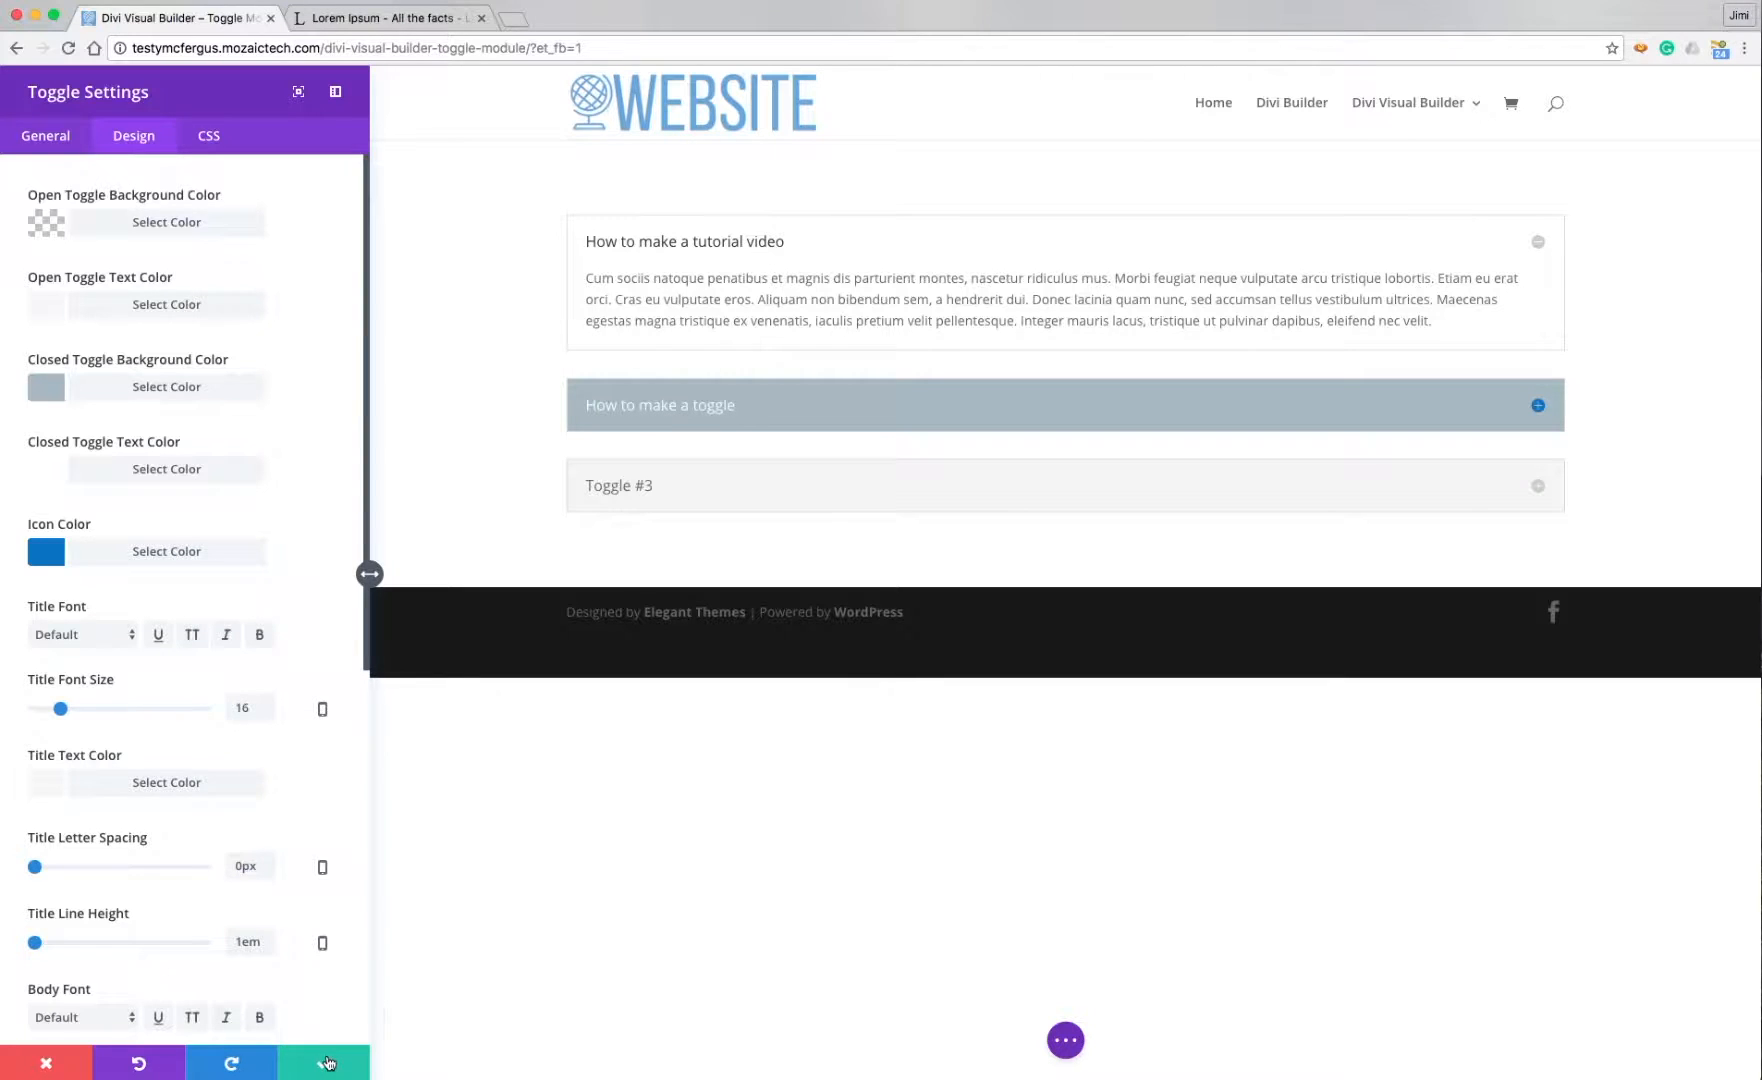
{"action": "left_click", "coordinate": [328, 1068]}
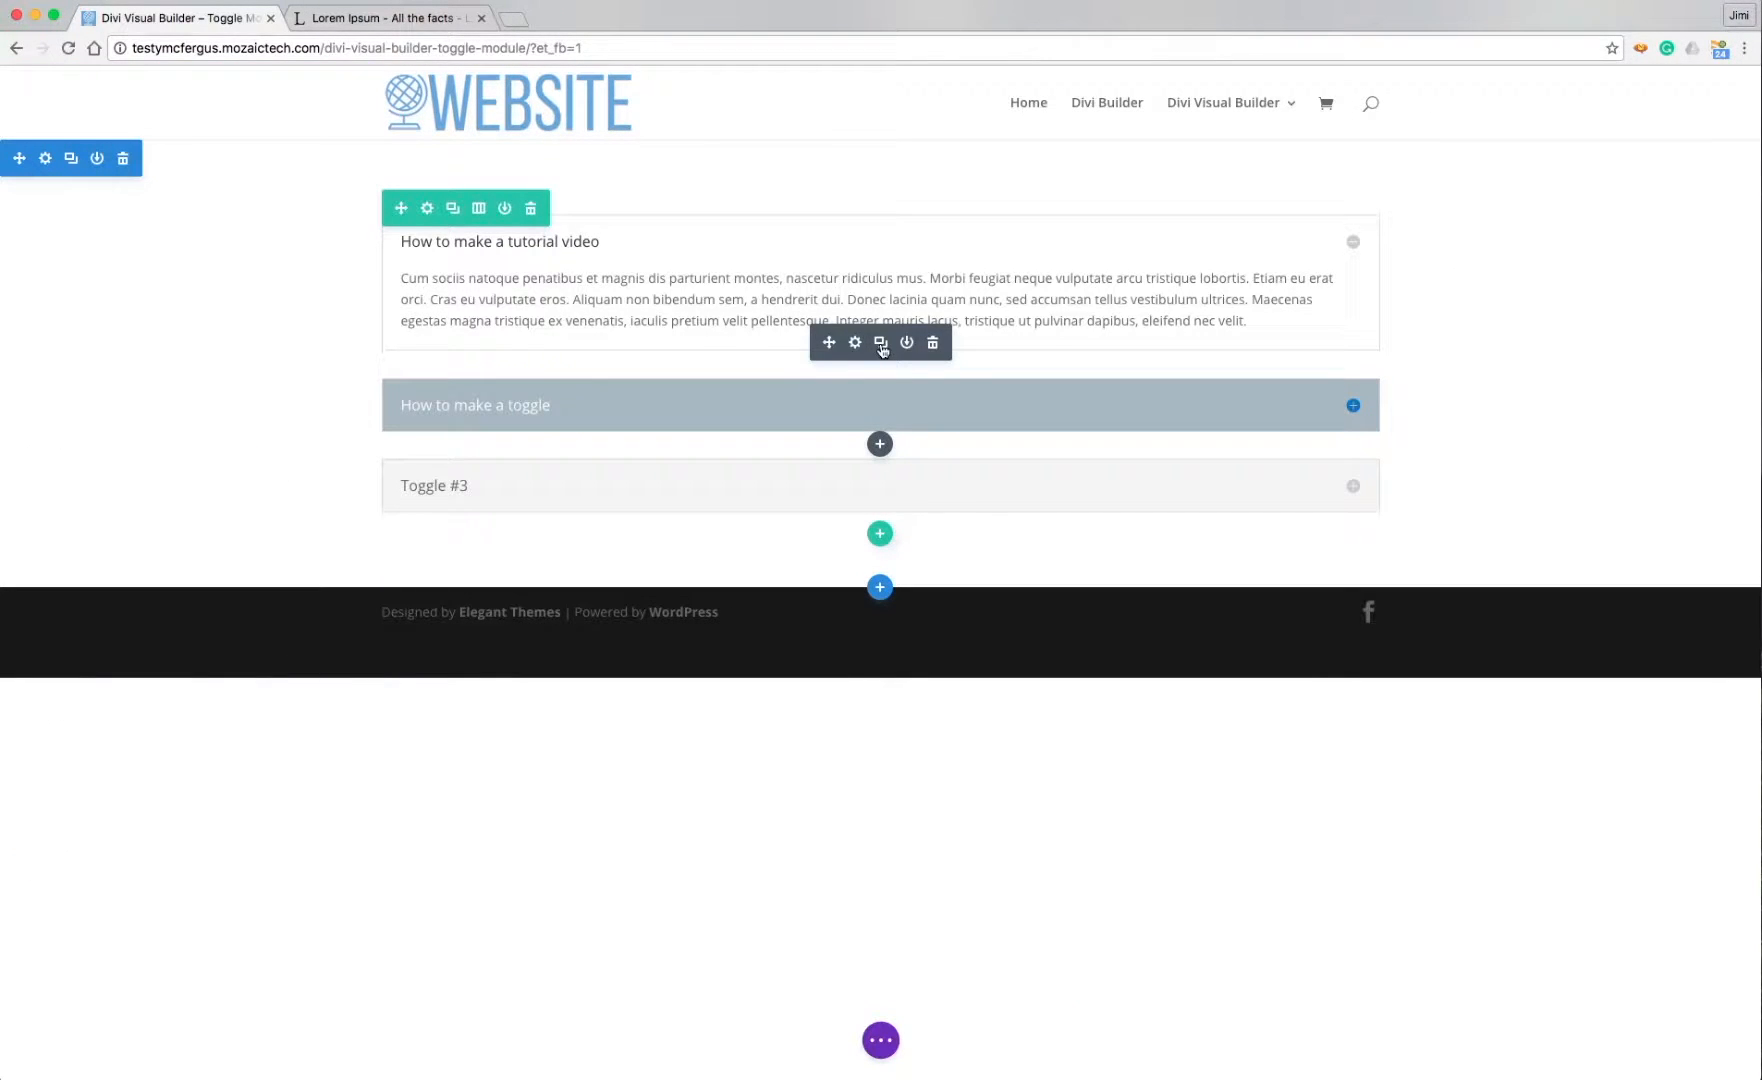
Duplicate the styled toggle, retitle the copy 'Duplicate Toggle', and expand 'How to make a toggle'.
{"action": "left_click", "coordinate": [880, 342]}
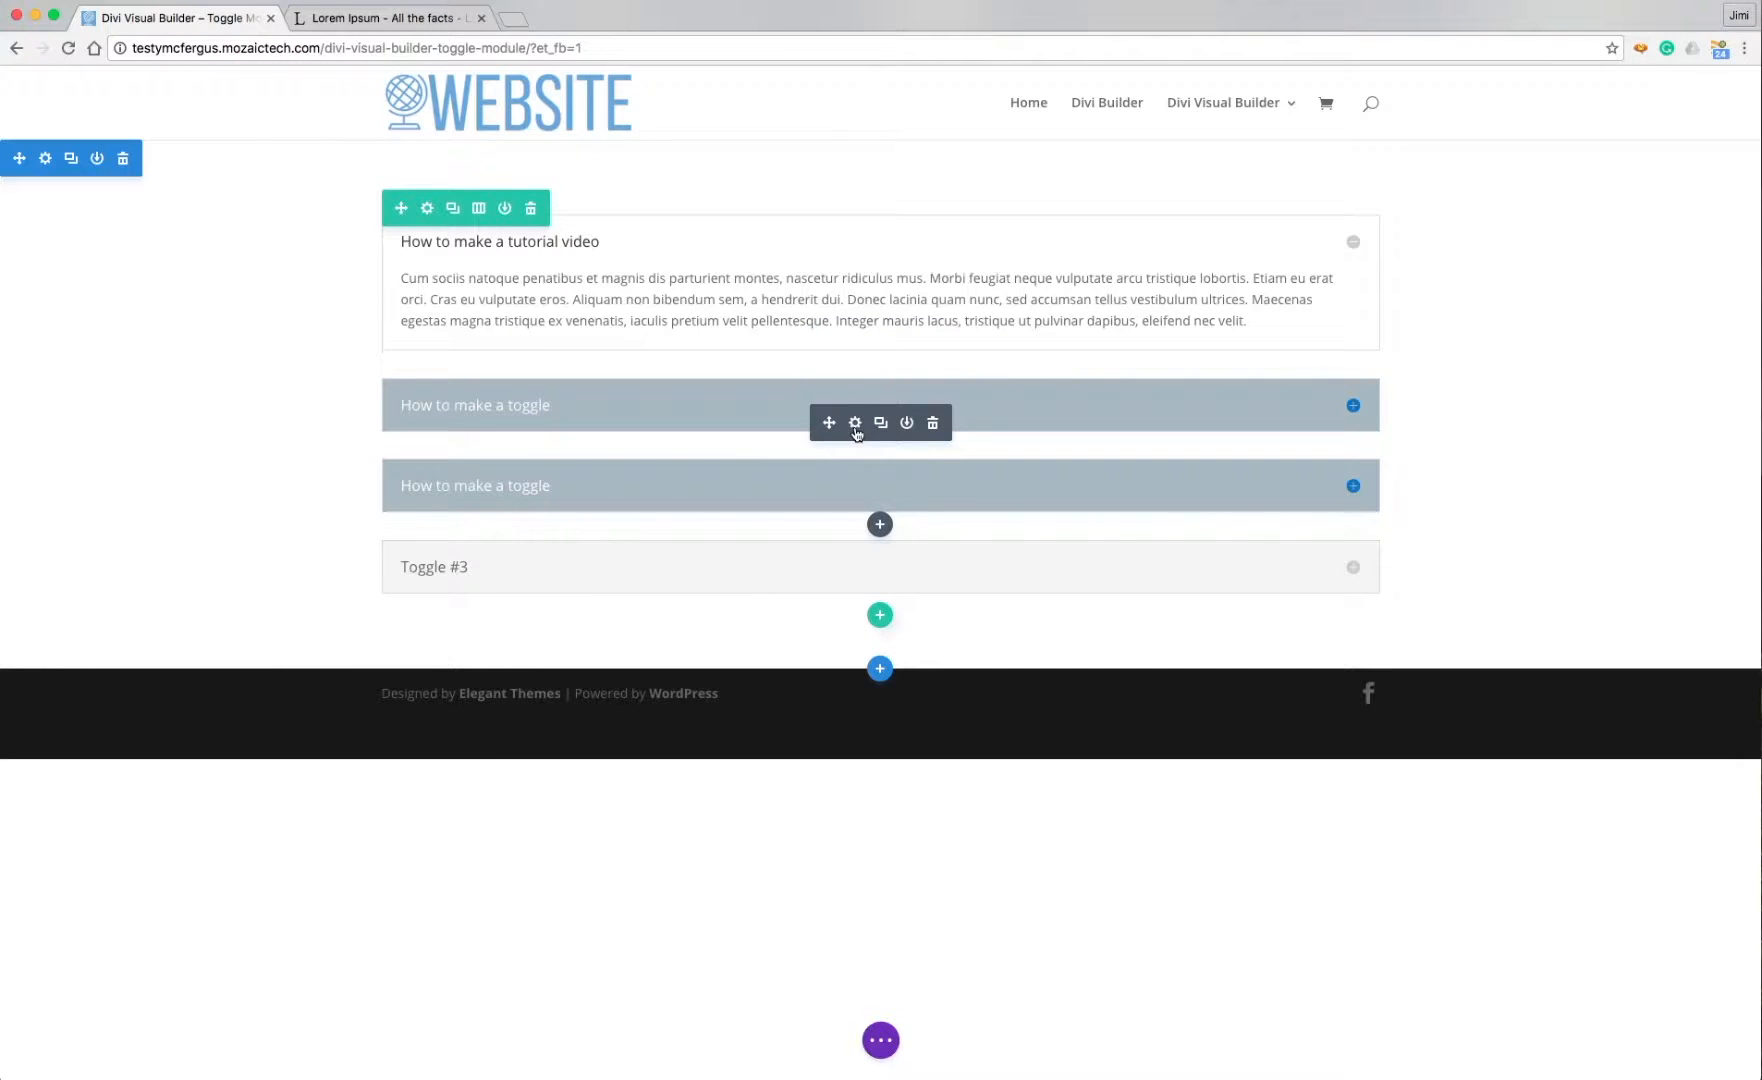
{"action": "left_click", "coordinate": [854, 422]}
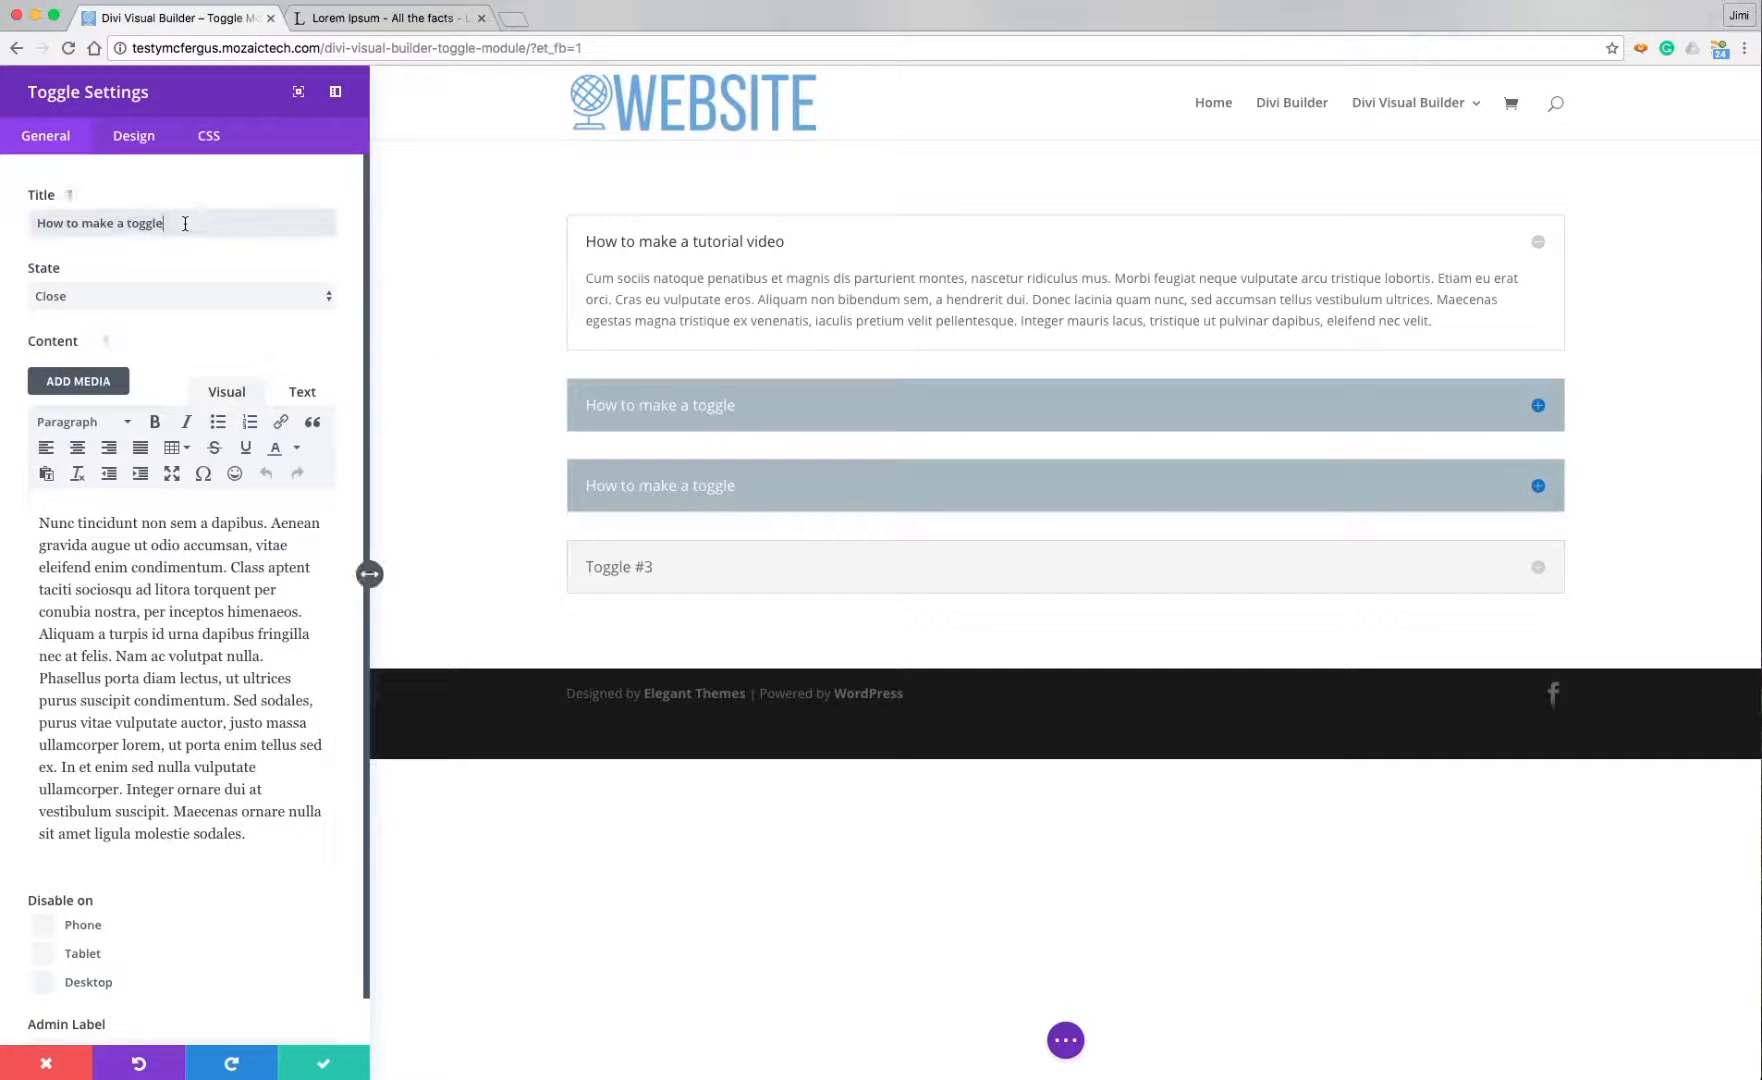
{"action": "type", "text": "Duplicate Toggle"}
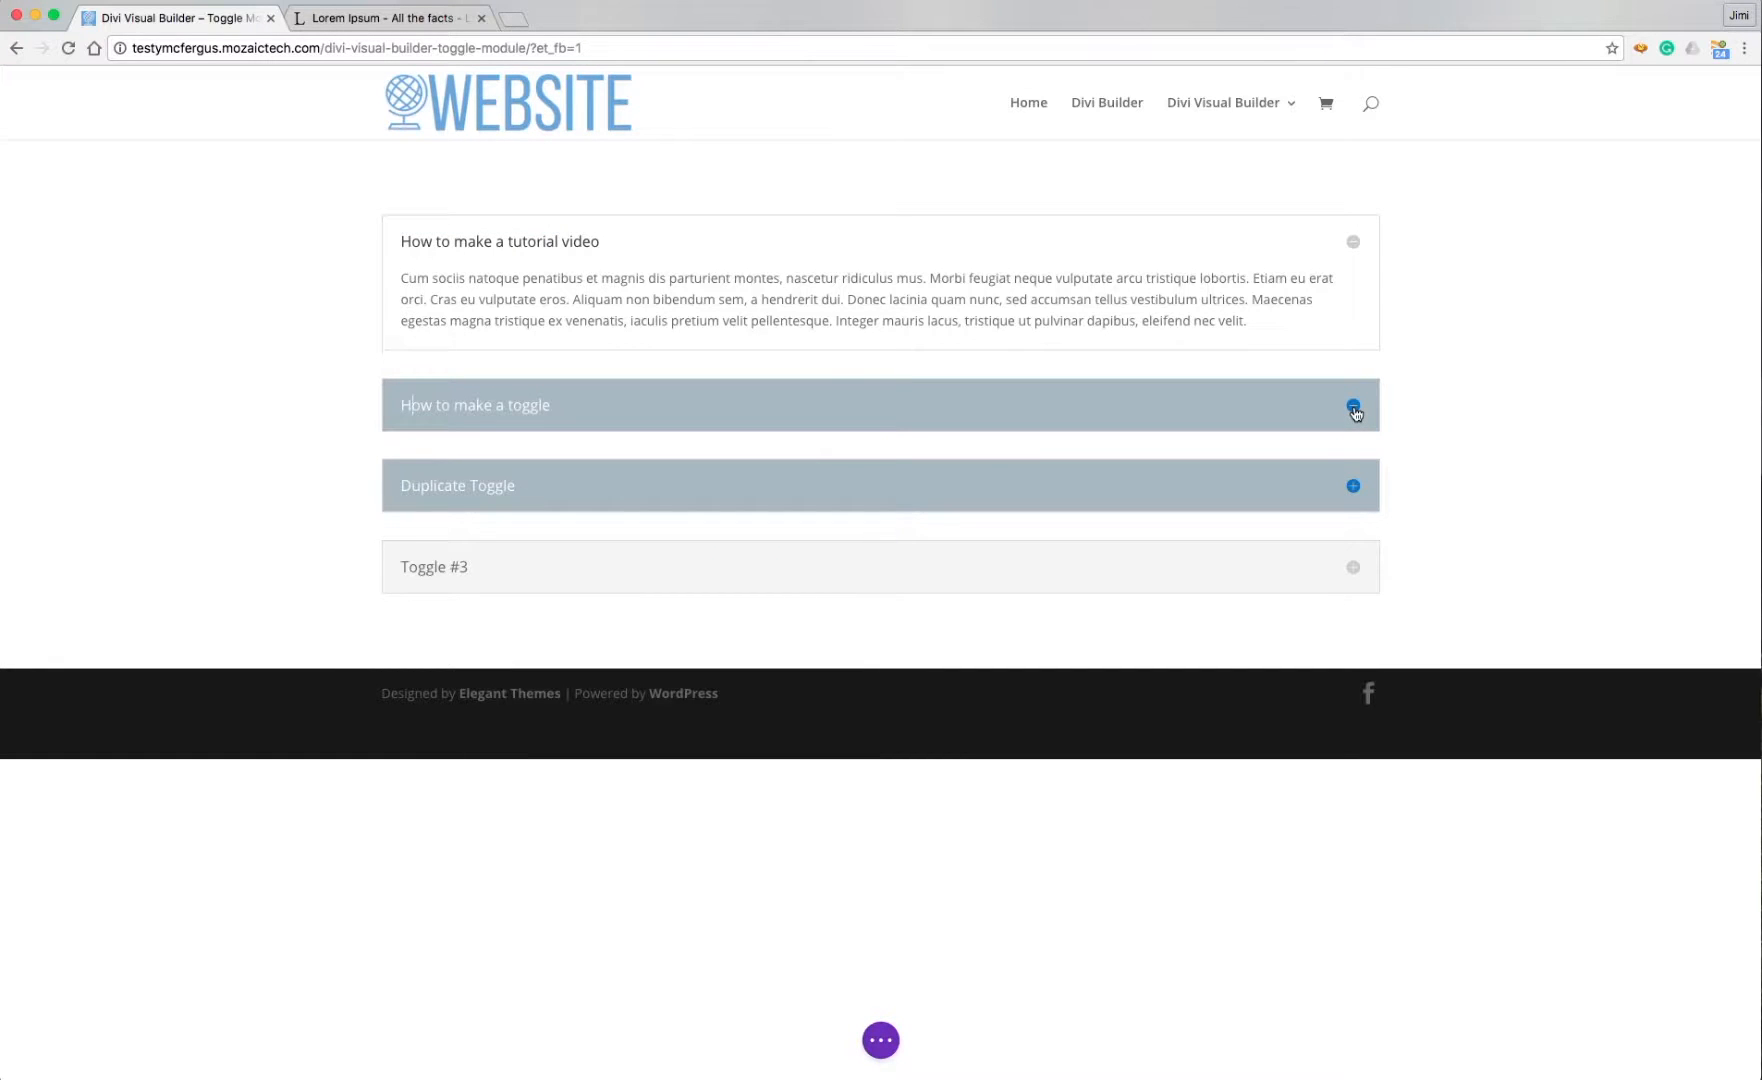
{"action": "left_click", "coordinate": [1352, 406]}
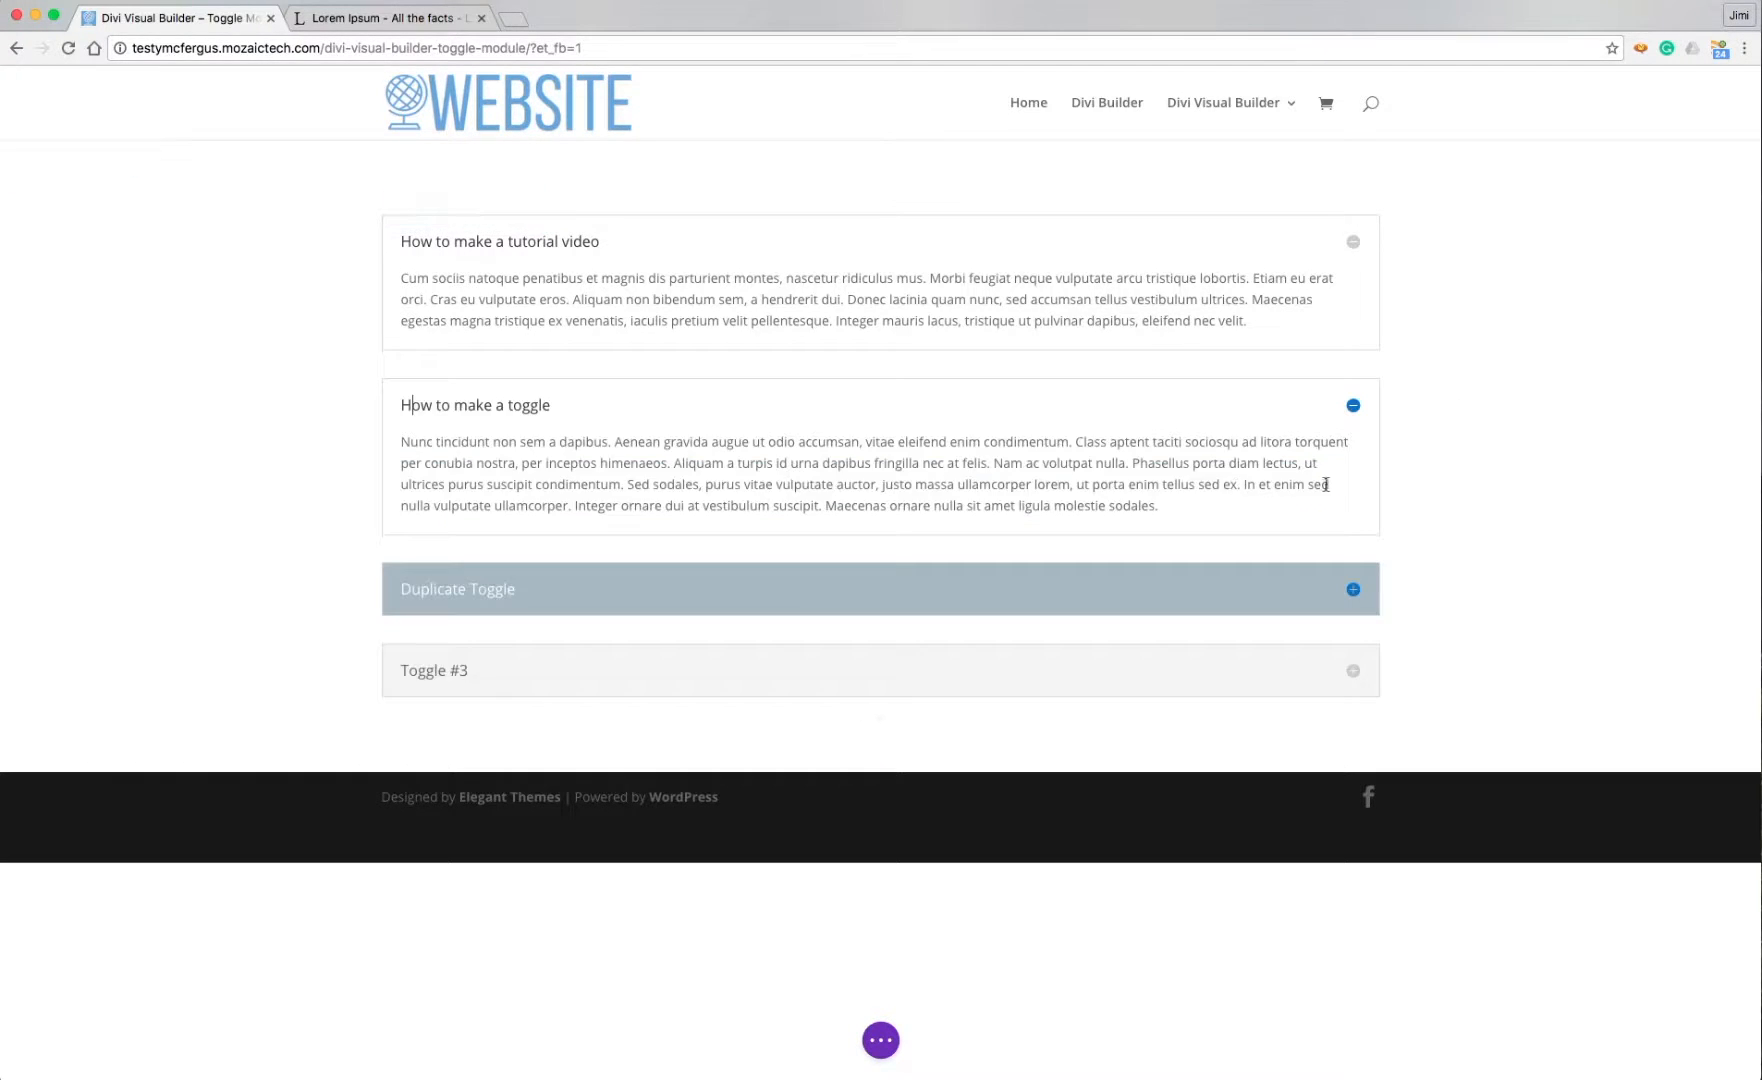